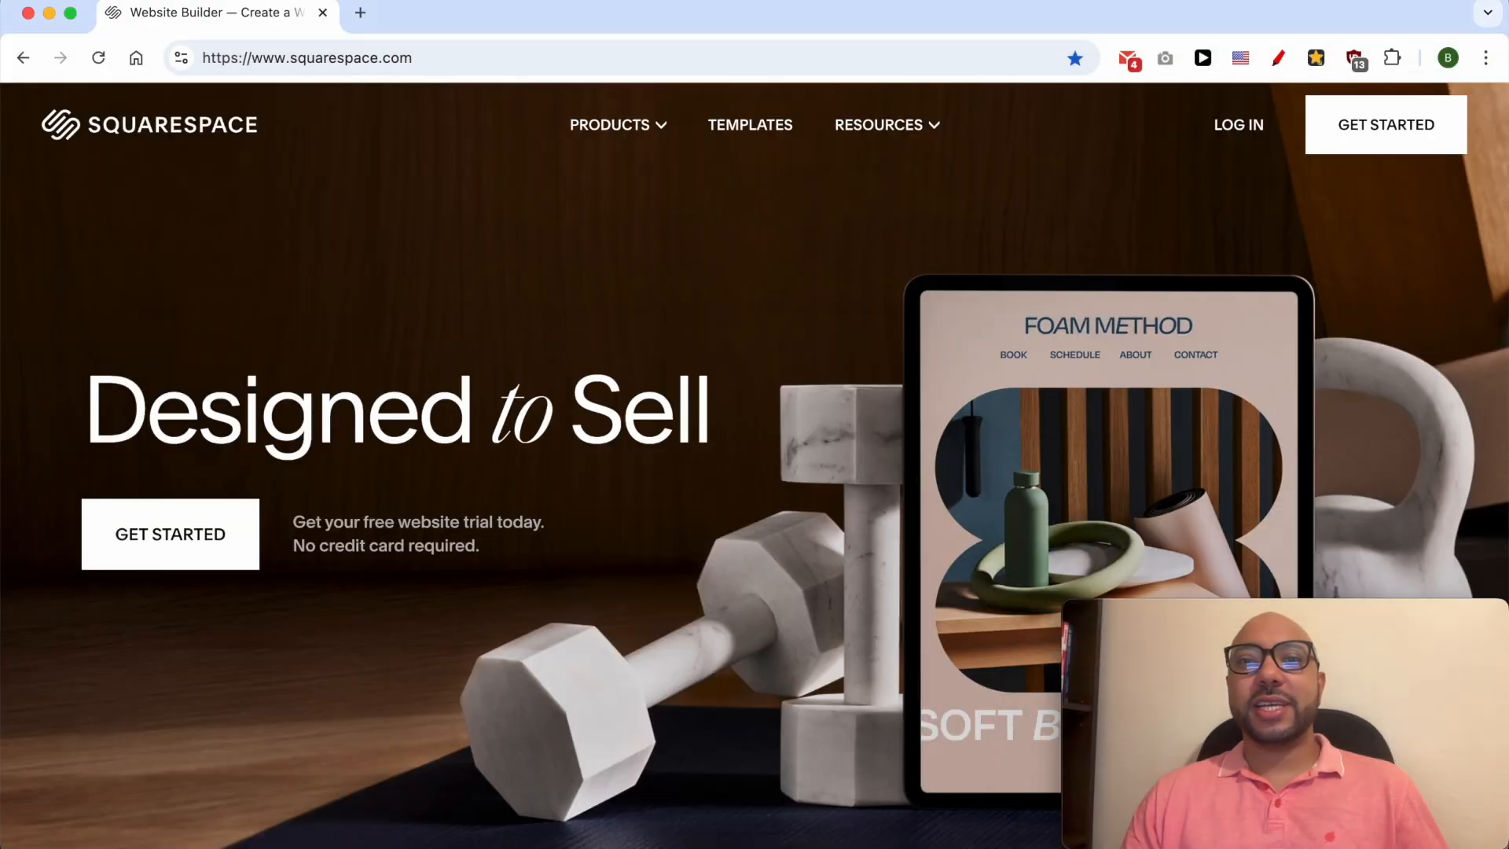
mouse_move(1183, 268)
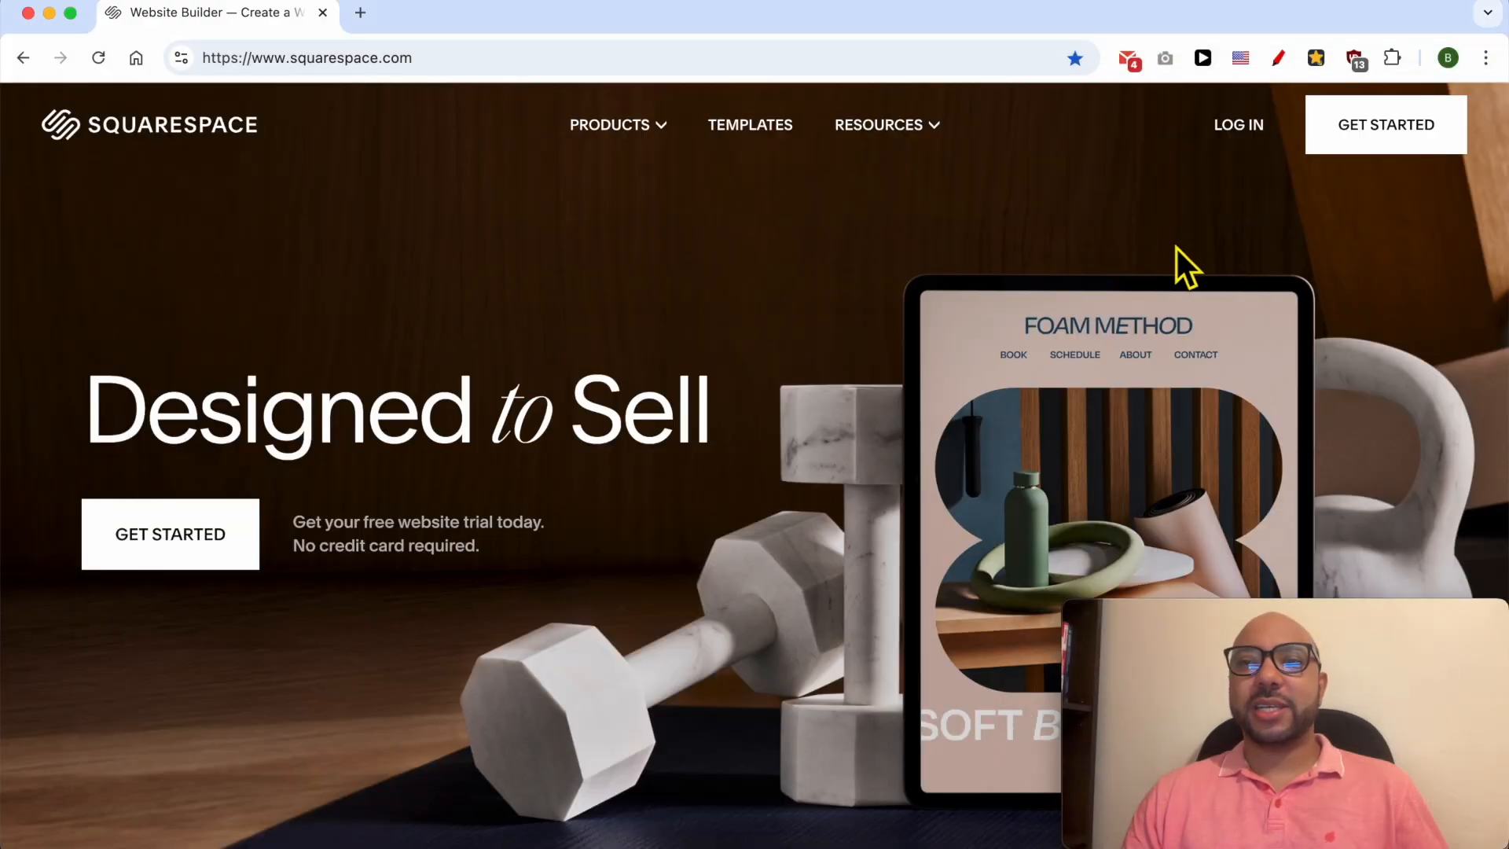
mouse_move(1206, 182)
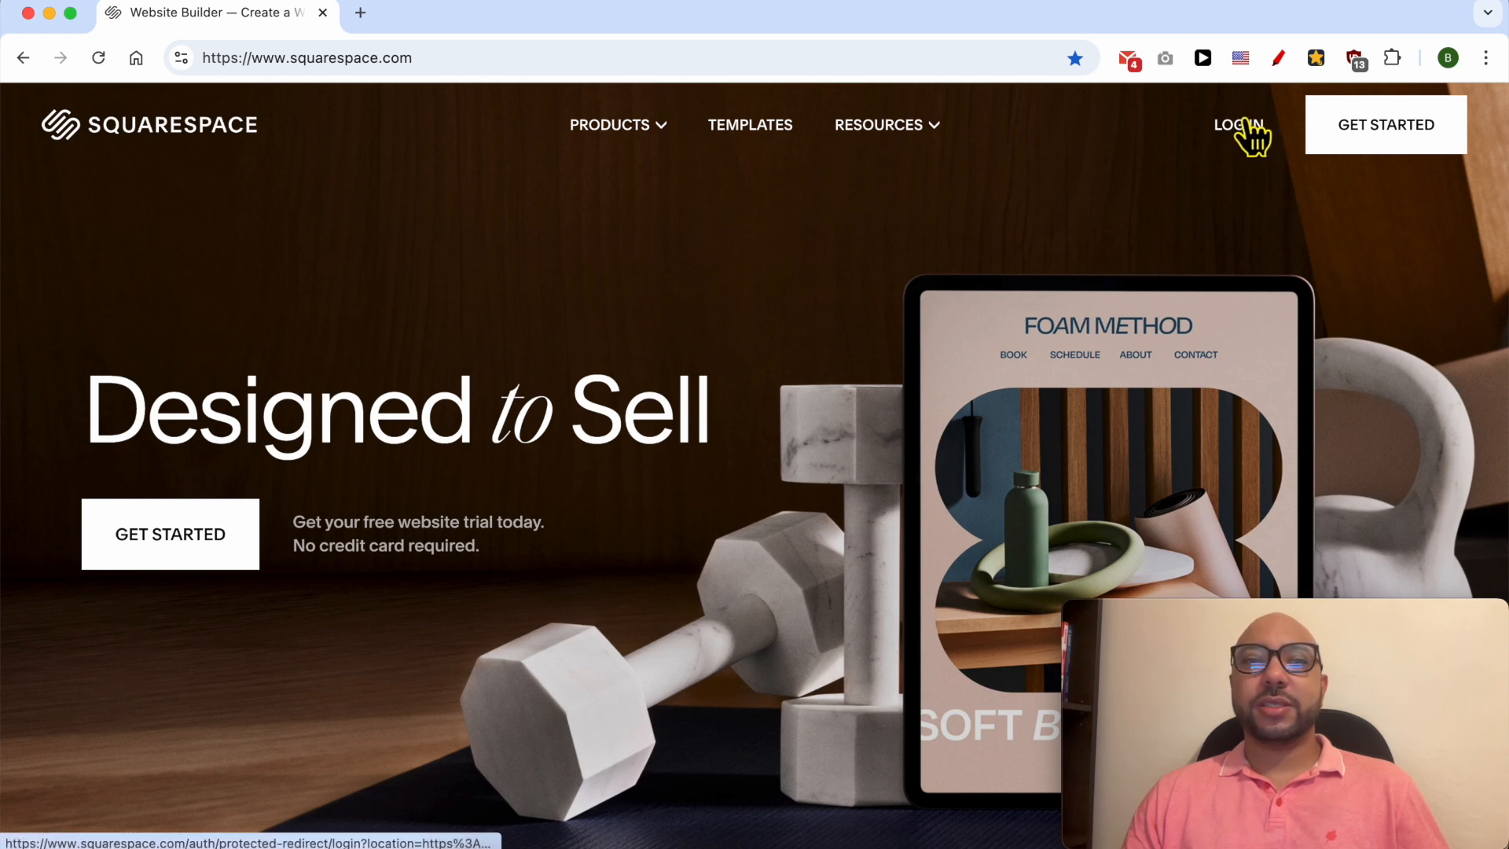
Step: Sign in to Squarespace with the saved email and password to reach the account dashboard
left_click(1239, 124)
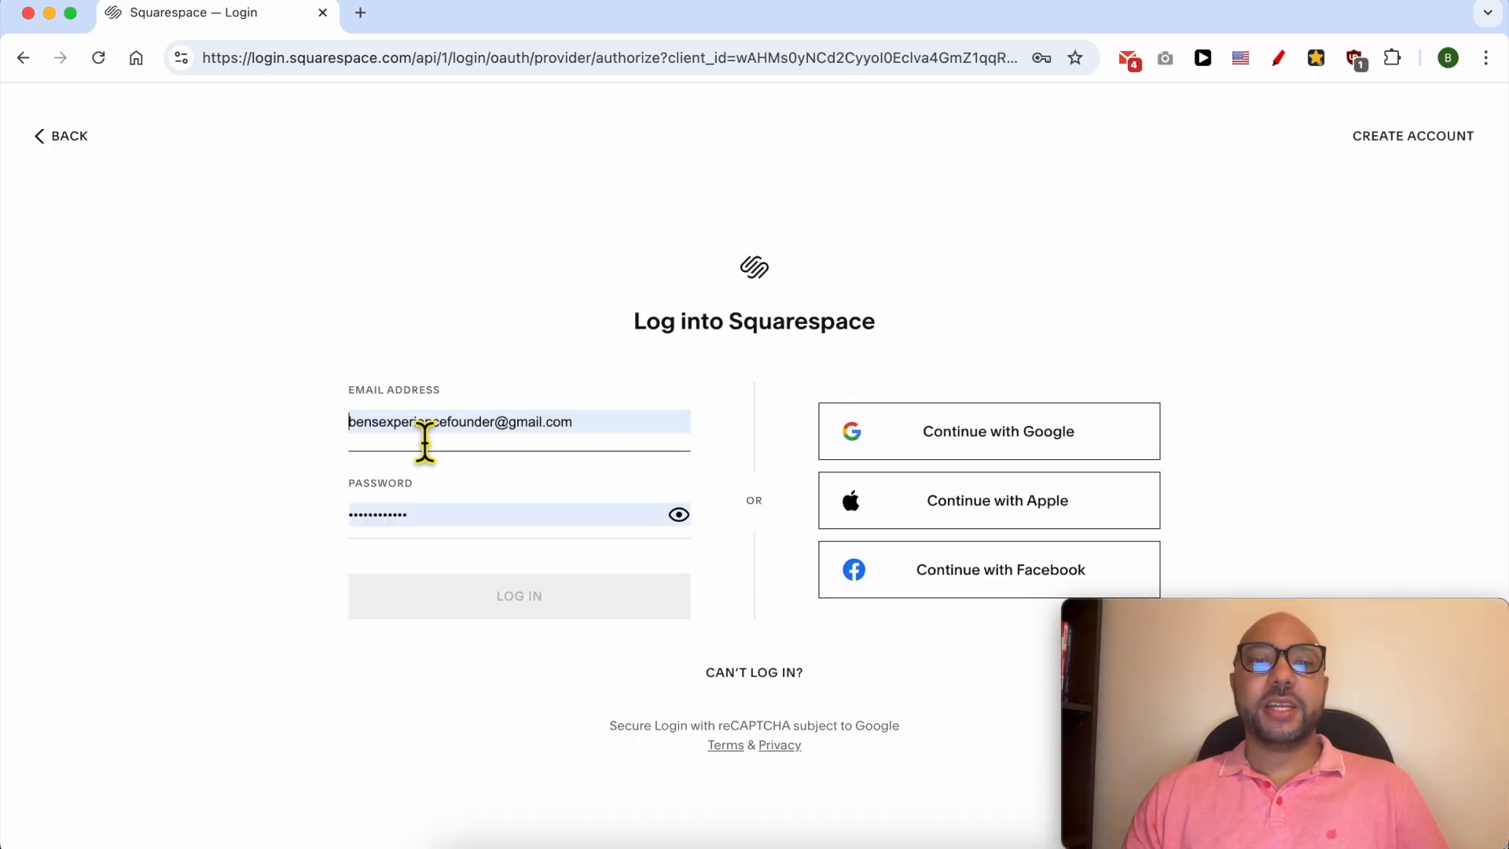
left_click(519, 596)
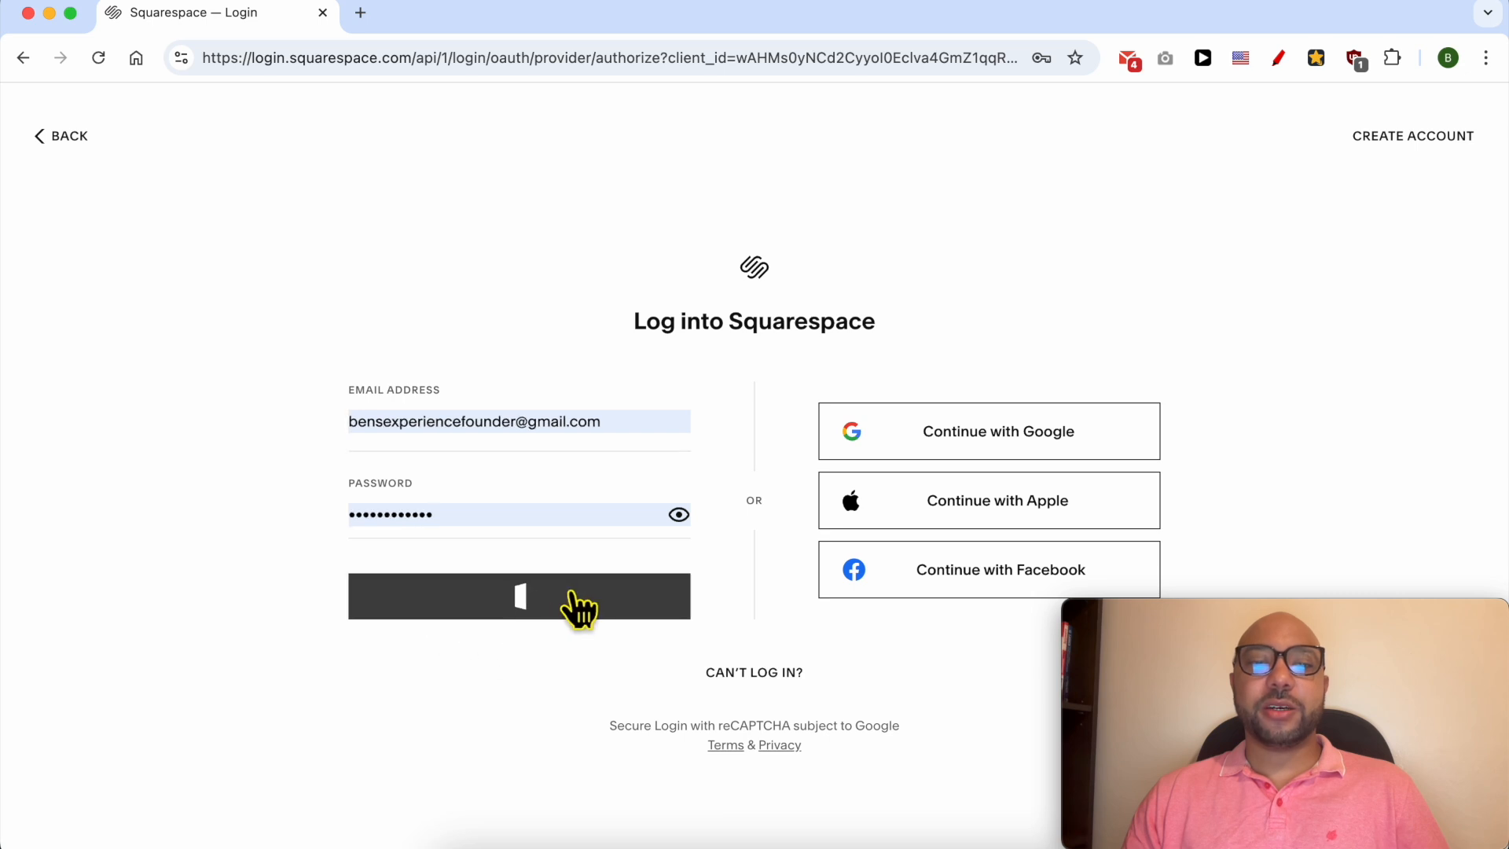
left_click(519, 596)
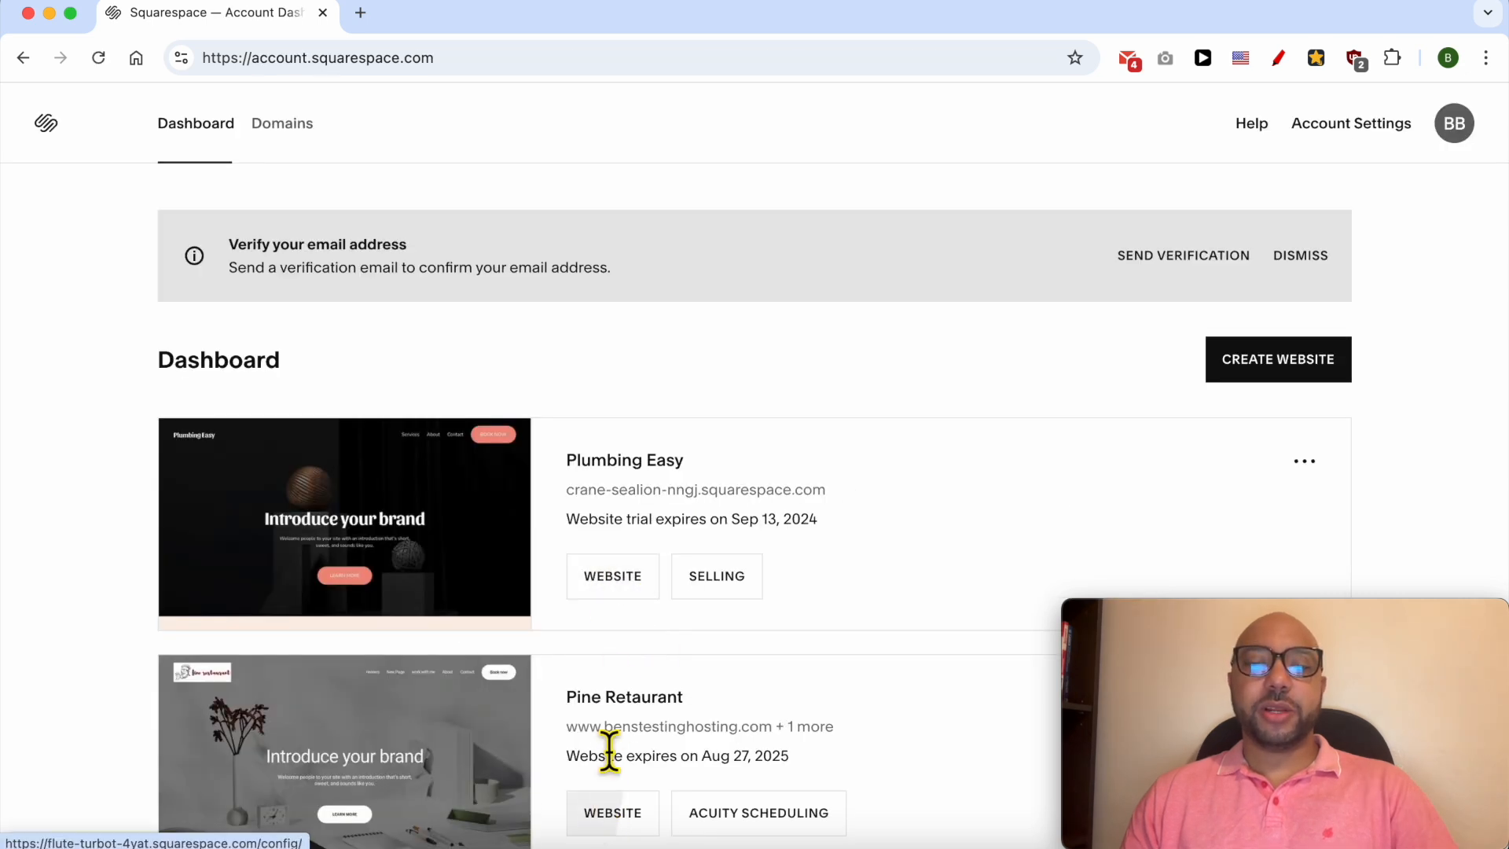
Step: Enter the Plumbing Easy website and show its Services page from the Pages list
left_click(612, 575)
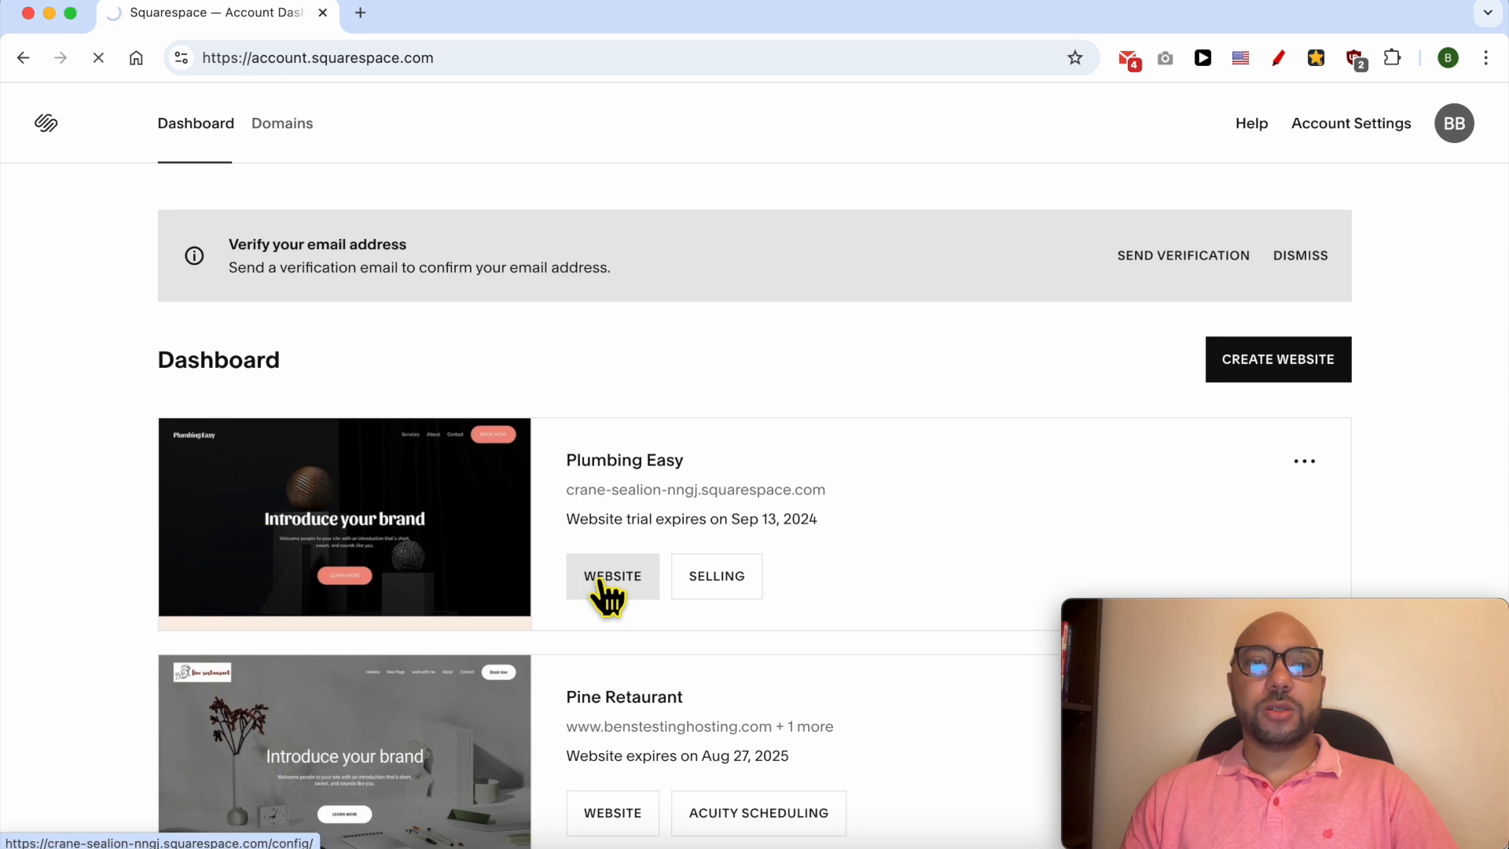
left_click(611, 576)
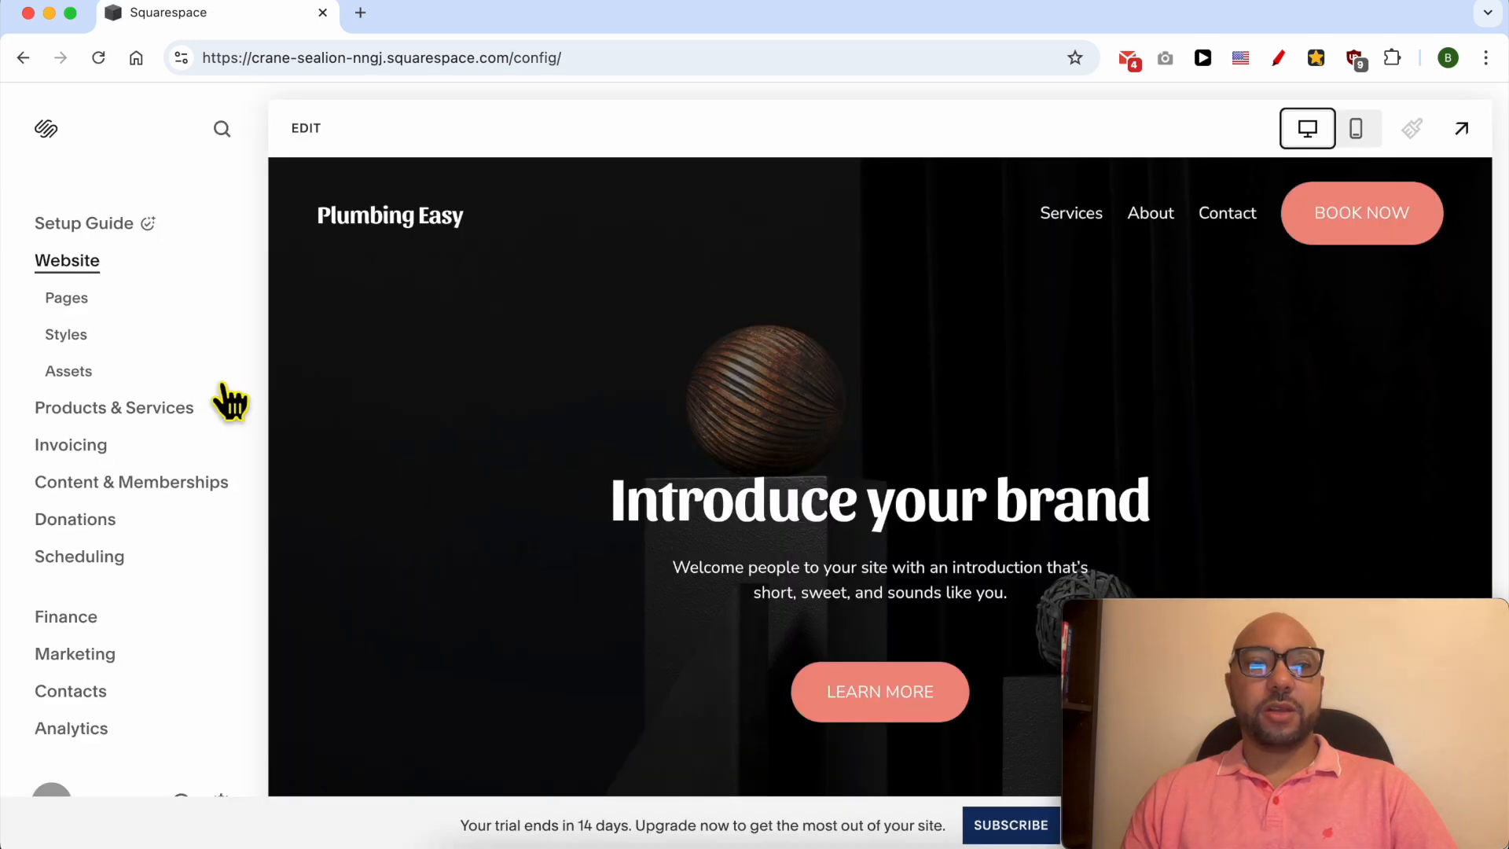
left_click(66, 297)
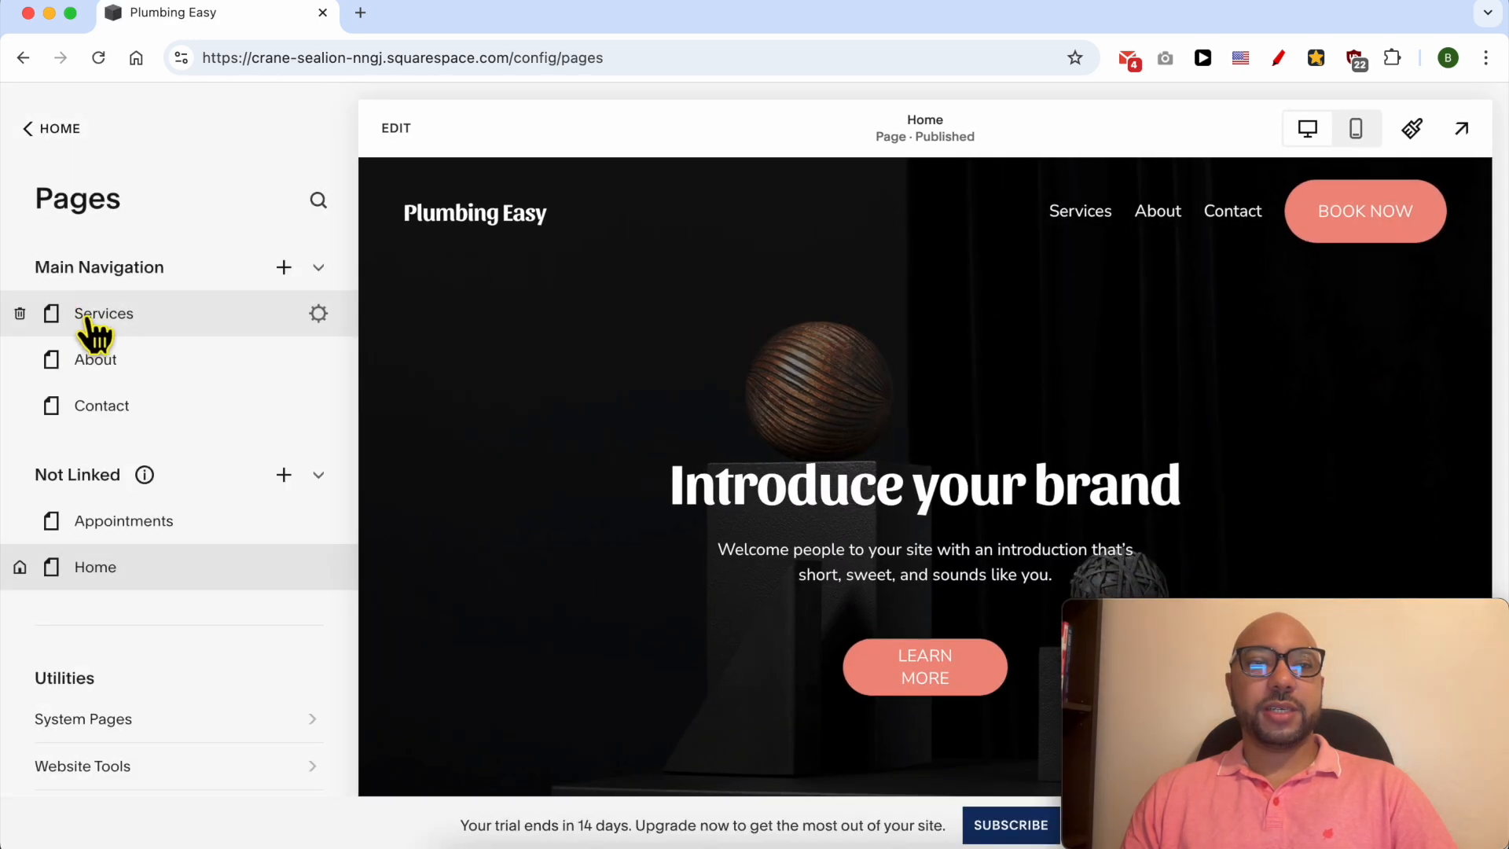
mouse_move(140, 322)
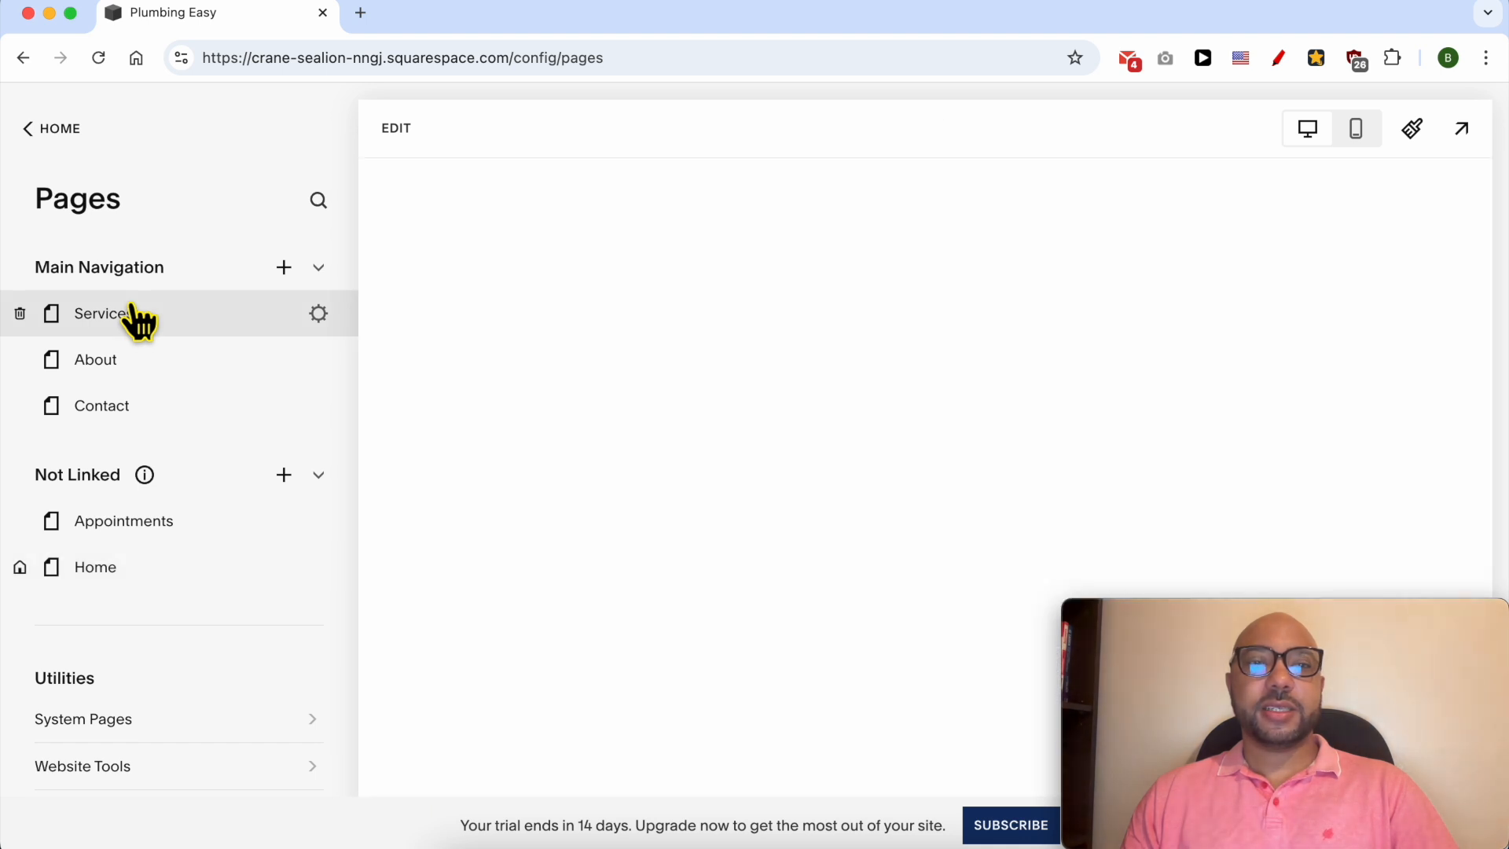
left_click(101, 313)
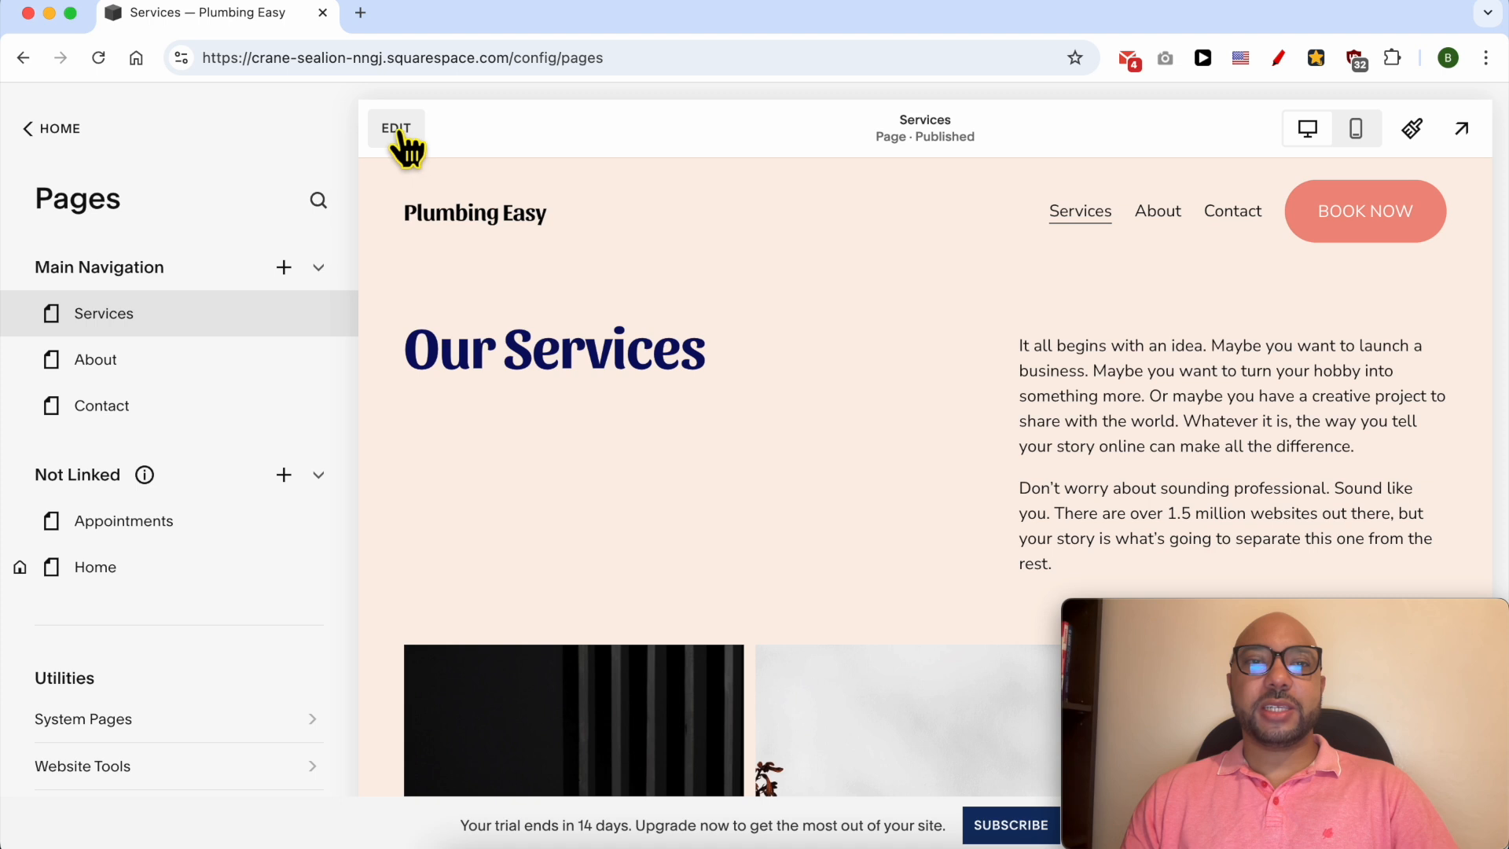
Step: Select the Mastering Squarespace: From Beginner to Pro title and move down to the curriculum
left_click(395, 127)
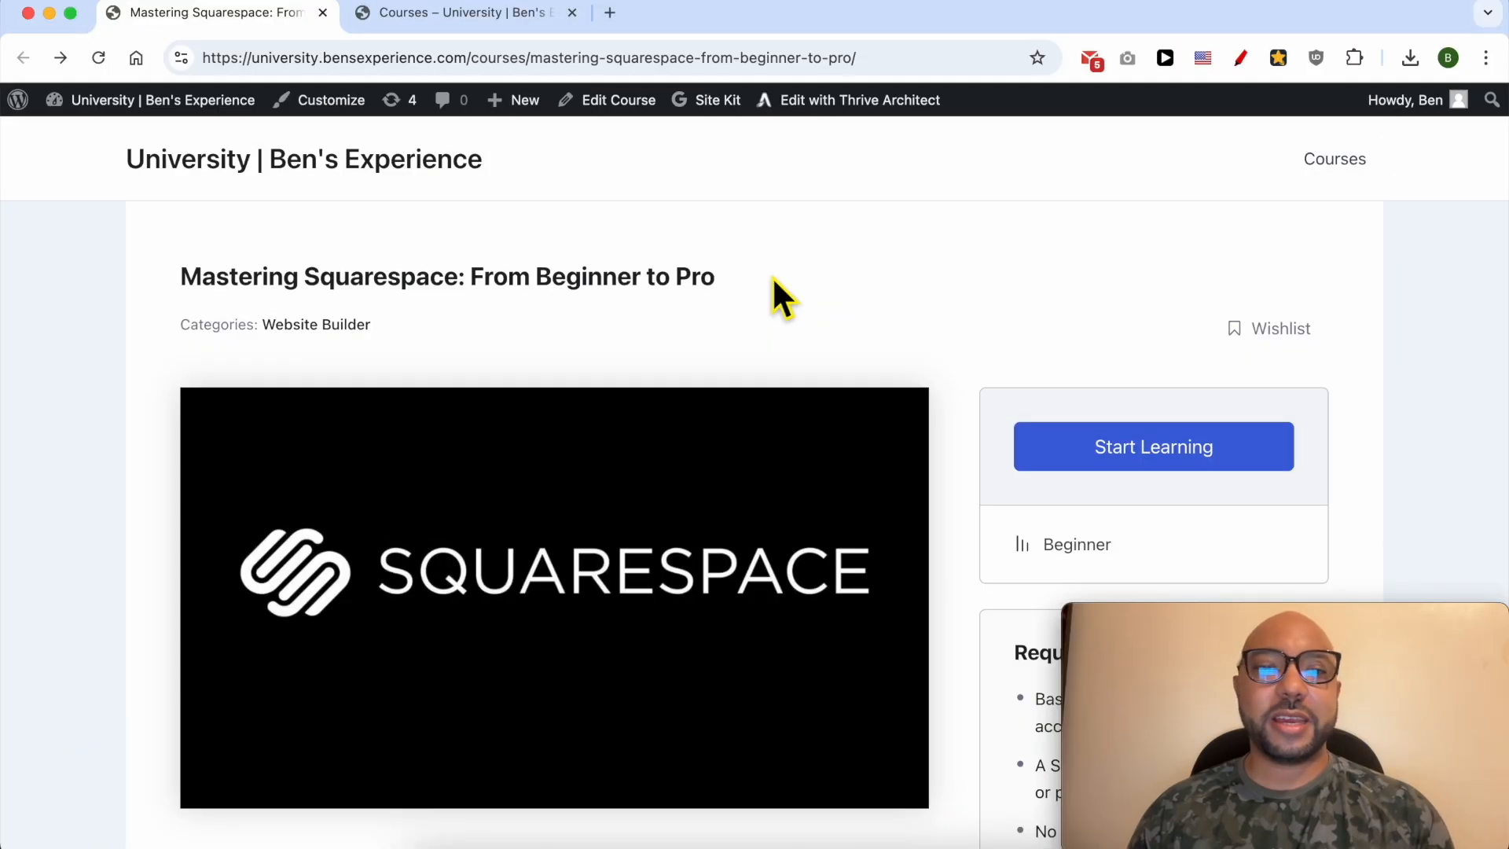
mouse_move(761, 299)
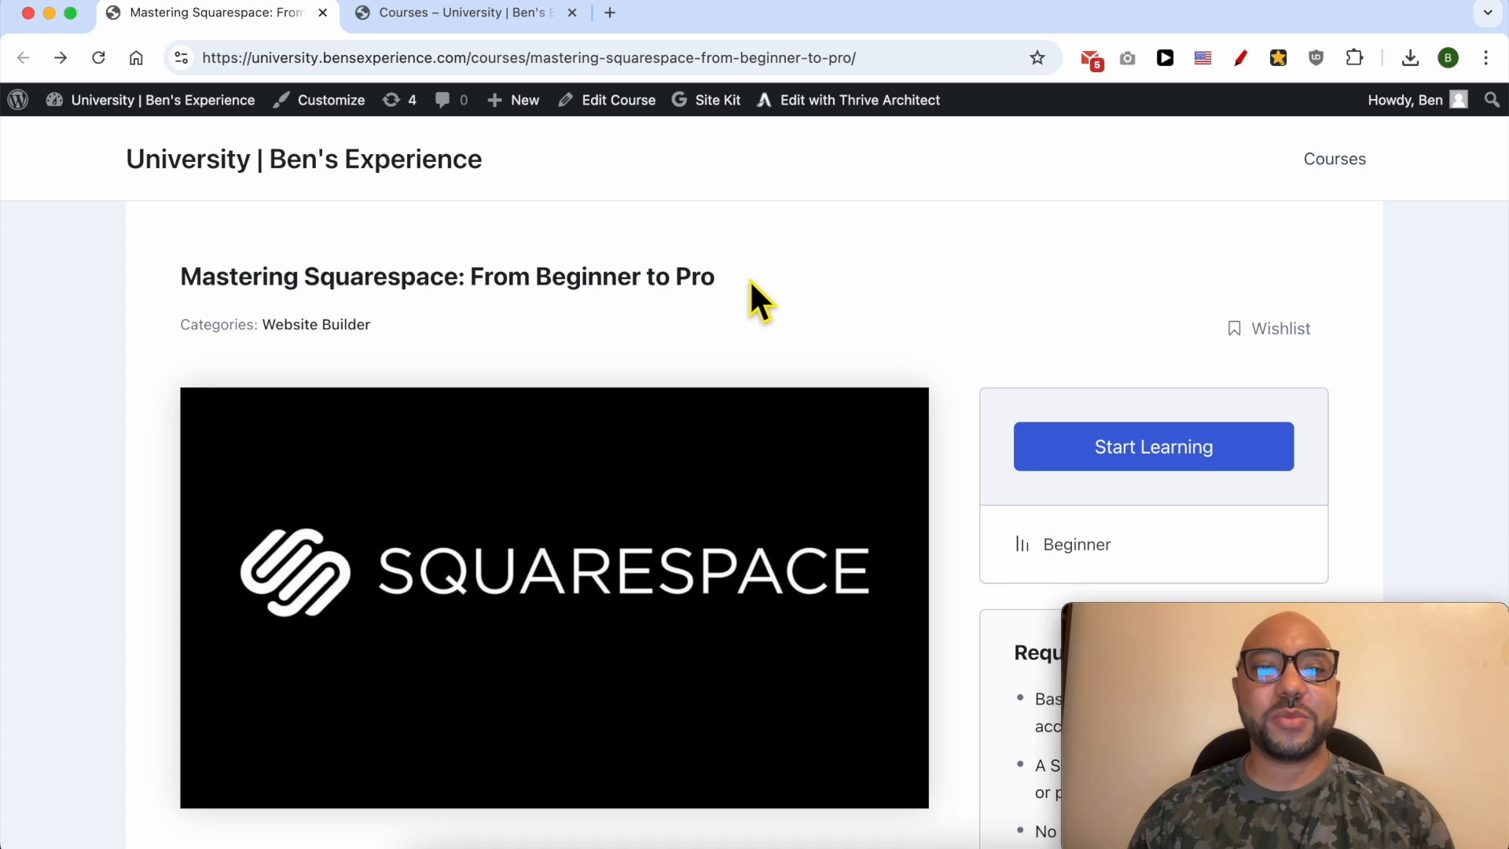
double_click(305, 159)
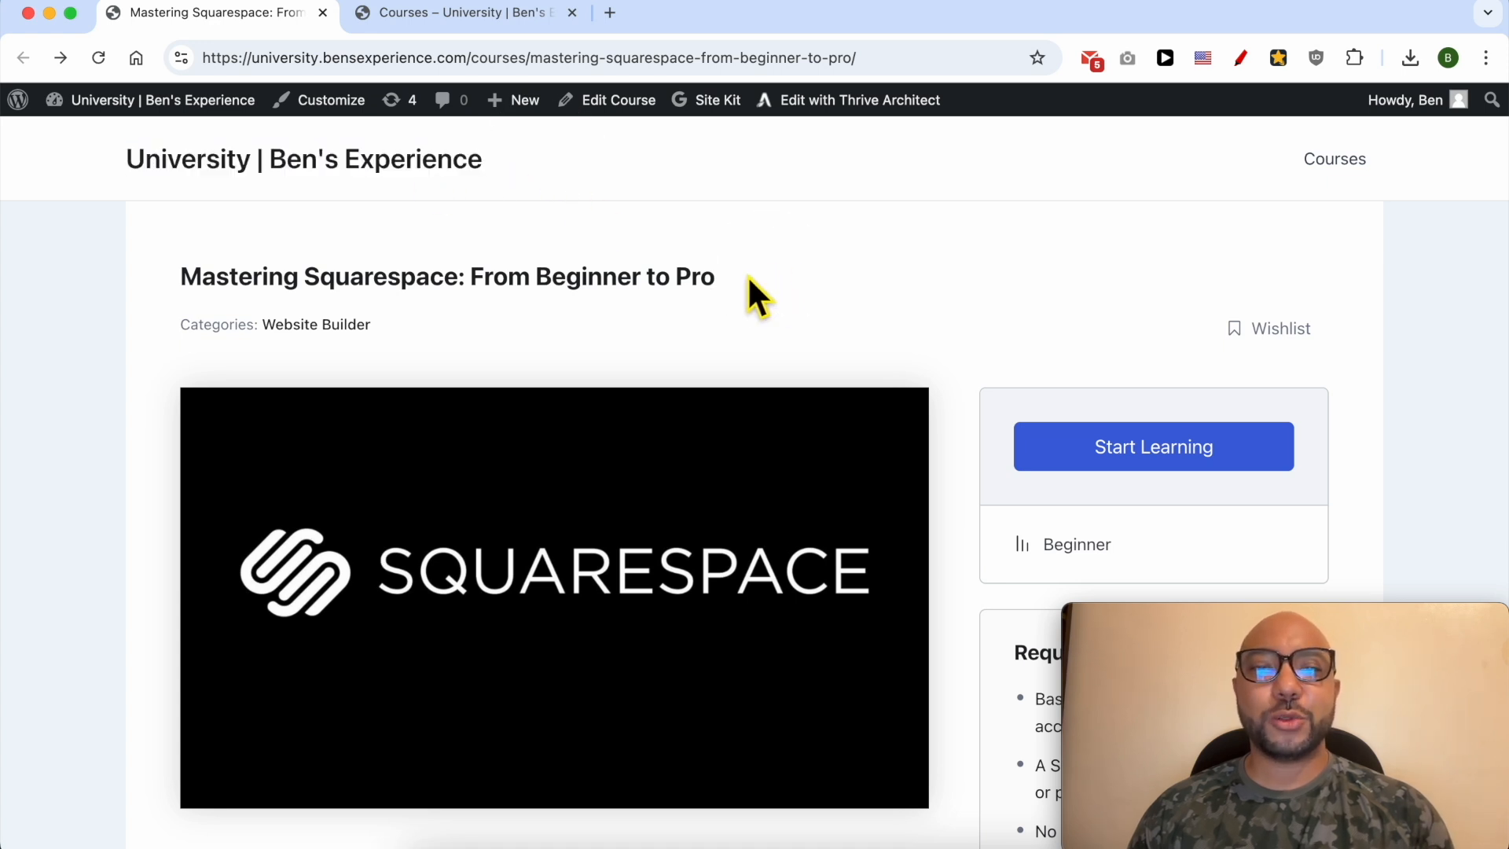
triple_click(448, 277)
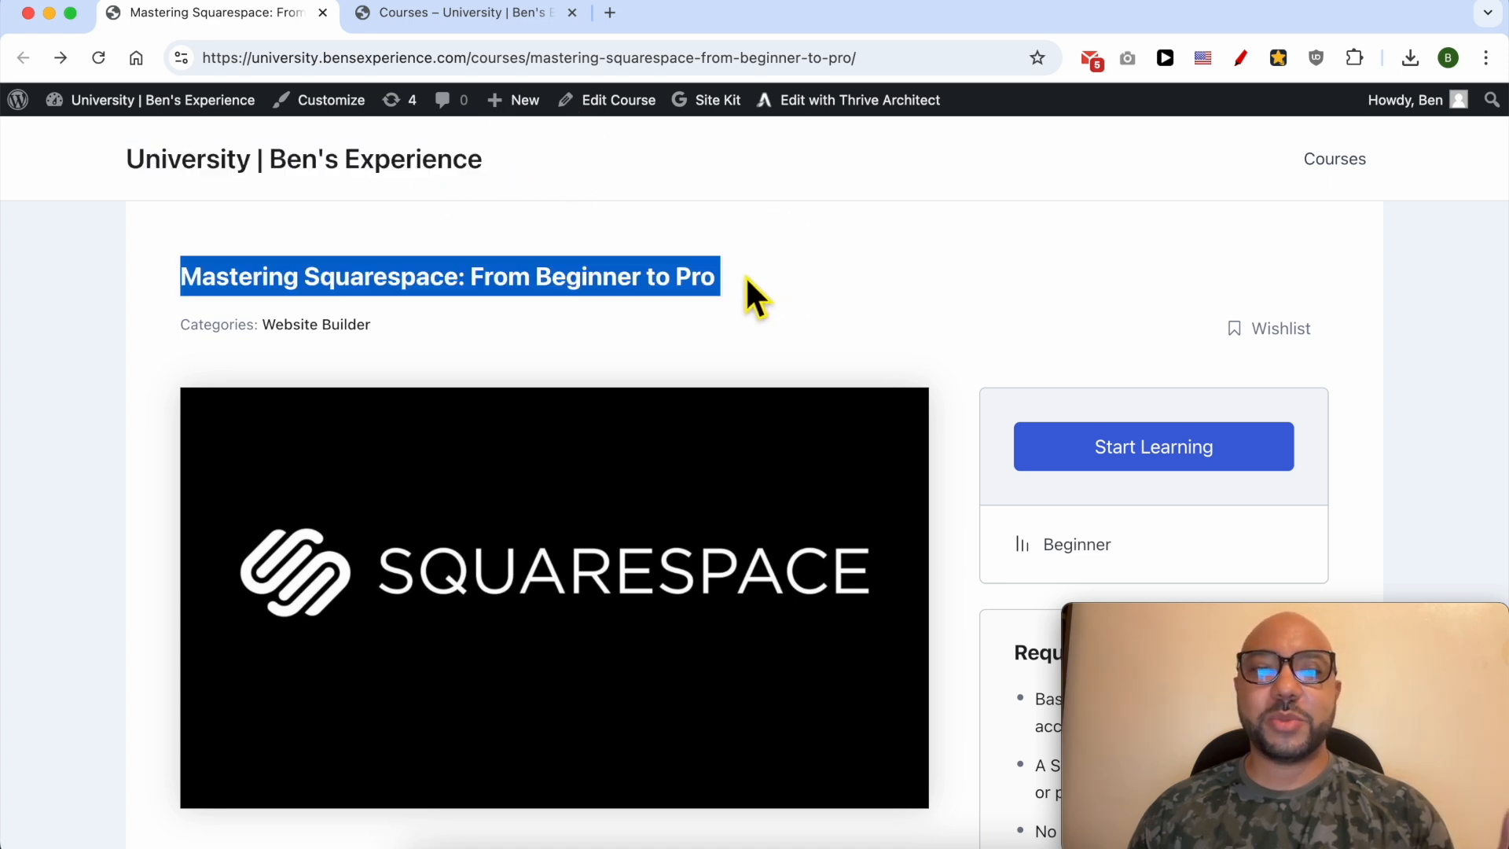
scroll("down", 3)
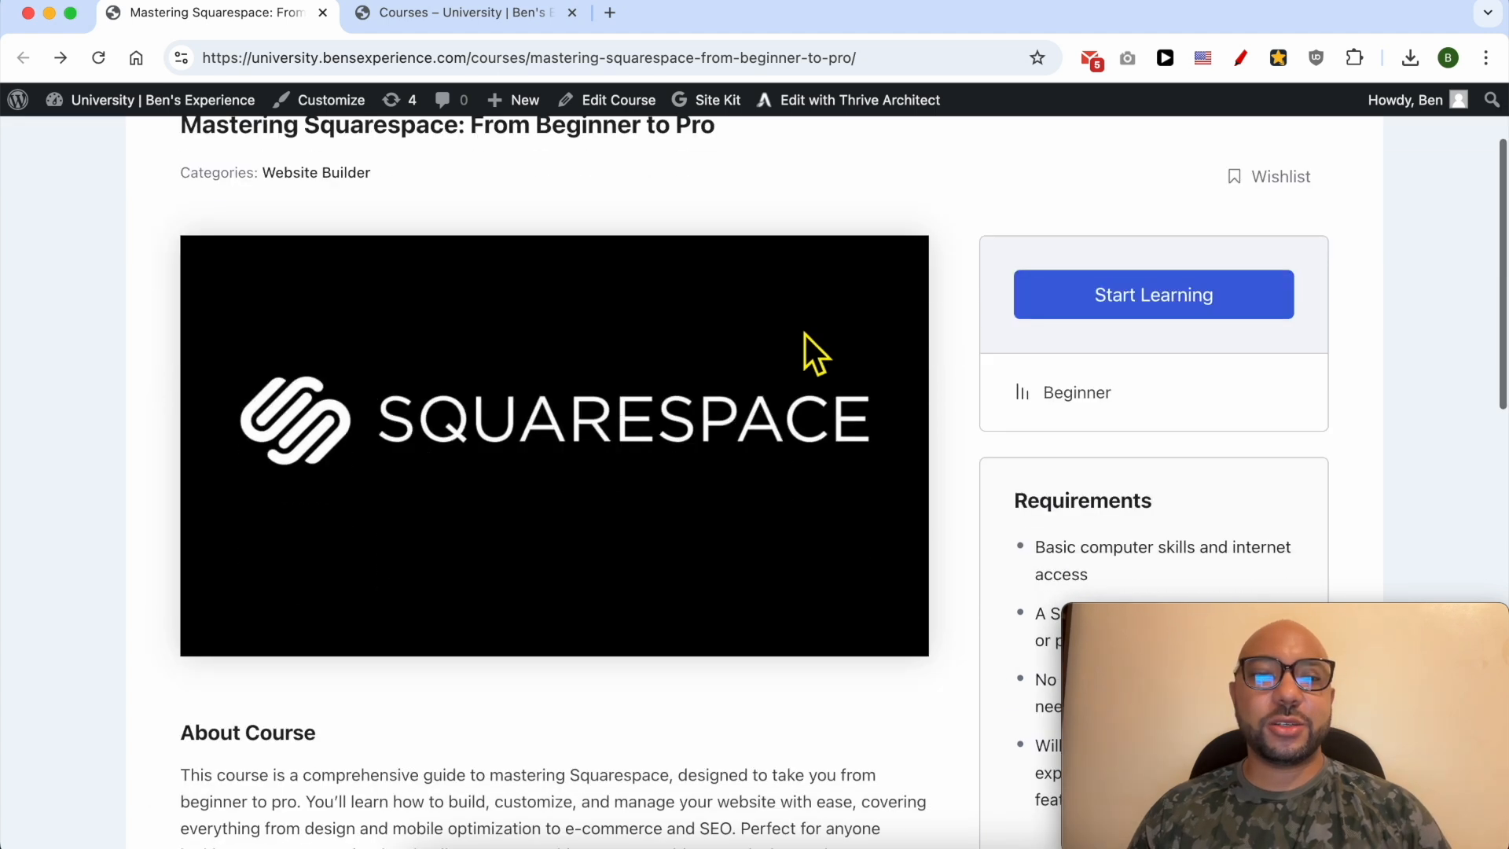
scroll("down", 3)
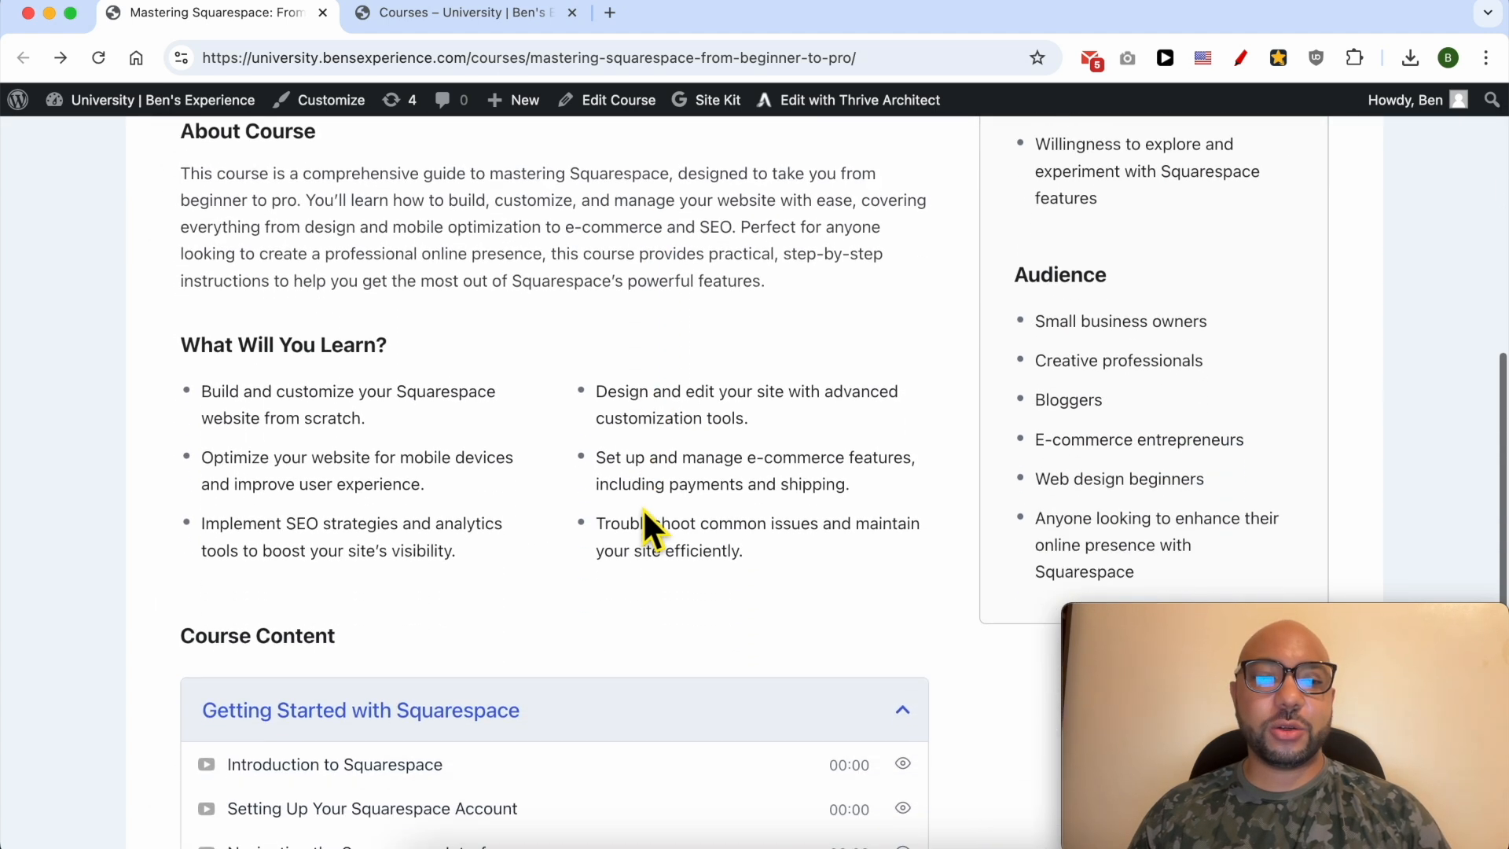
scroll("down", 3)
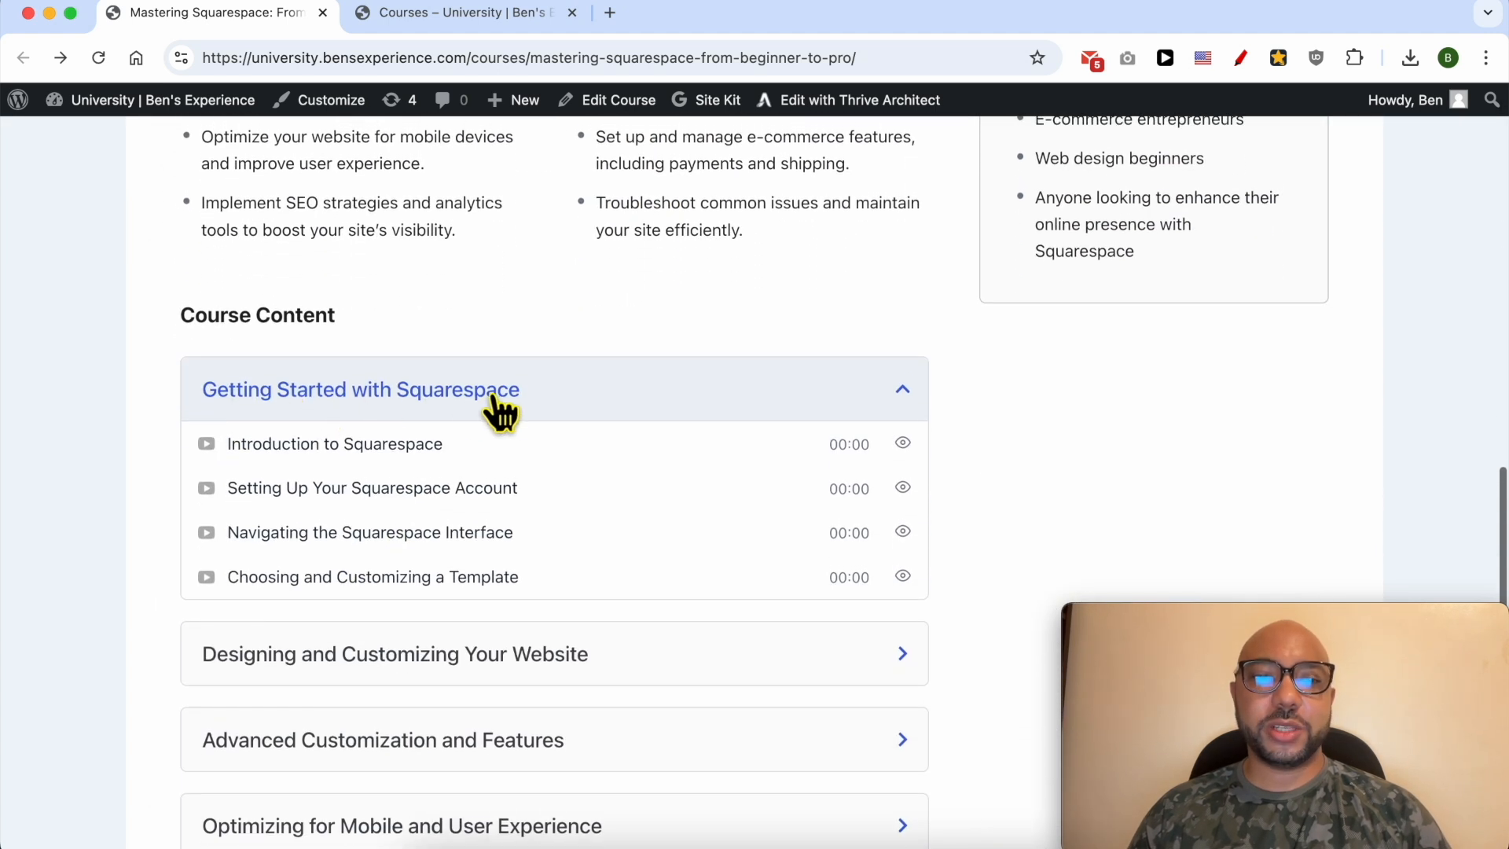
scroll("down", 3)
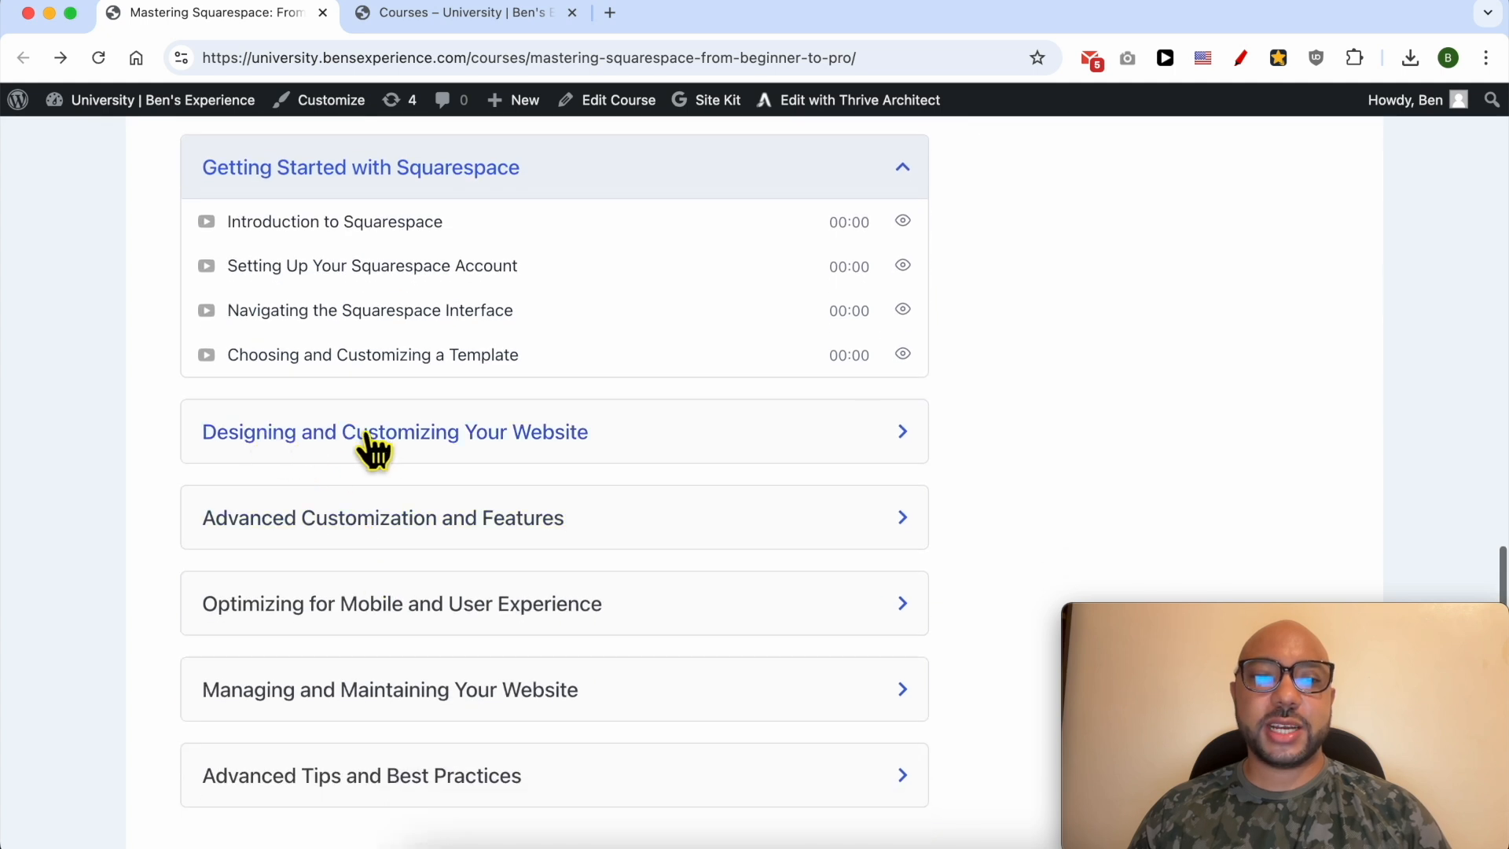
Step: Expand the Designing, Advanced Customization, Managing and Maintaining, and Advanced Tips lesson sections
left_click(395, 431)
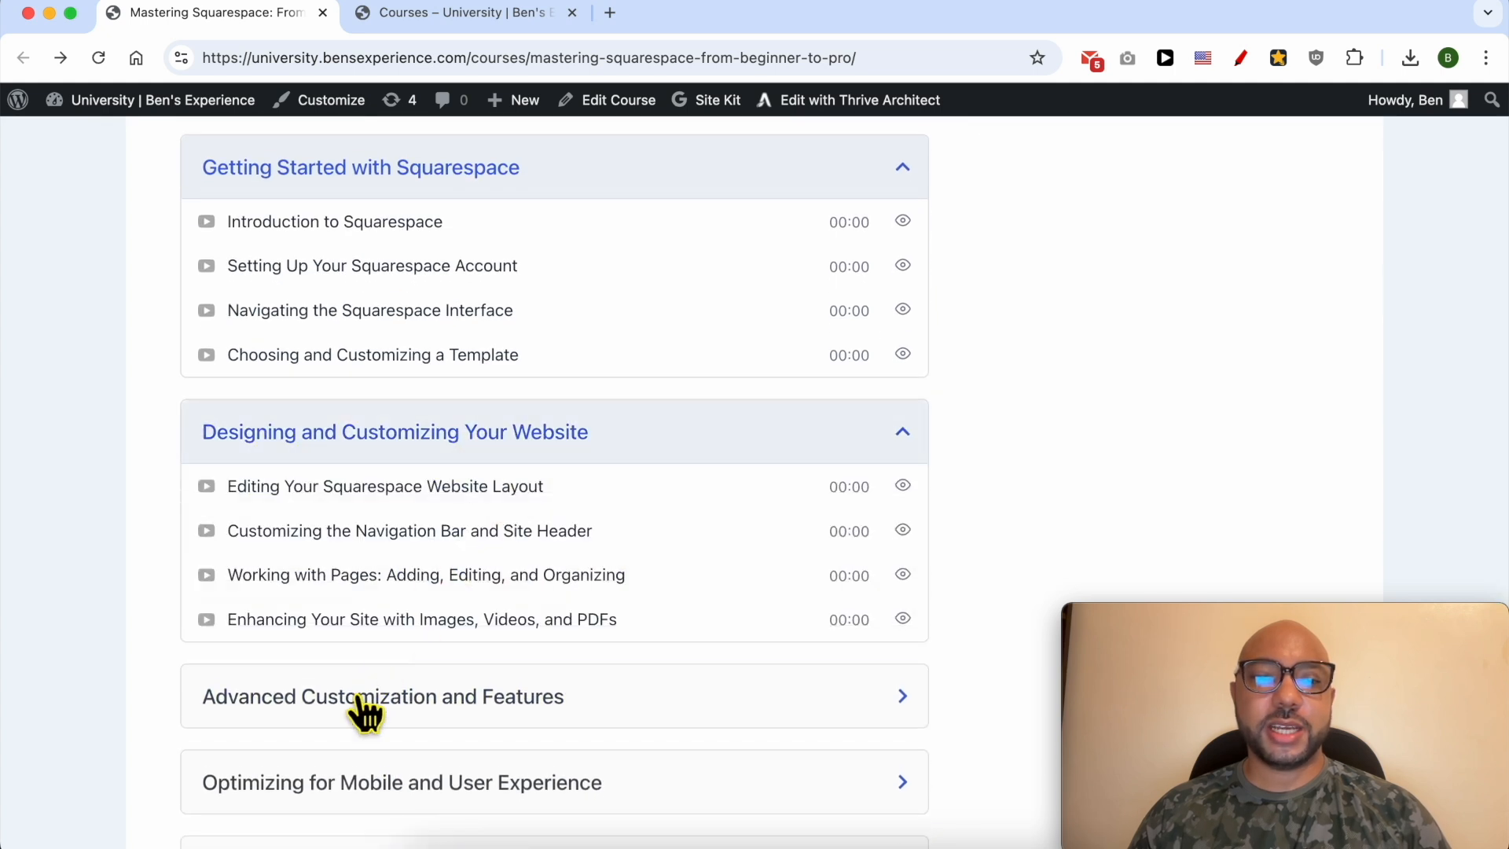
left_click(382, 697)
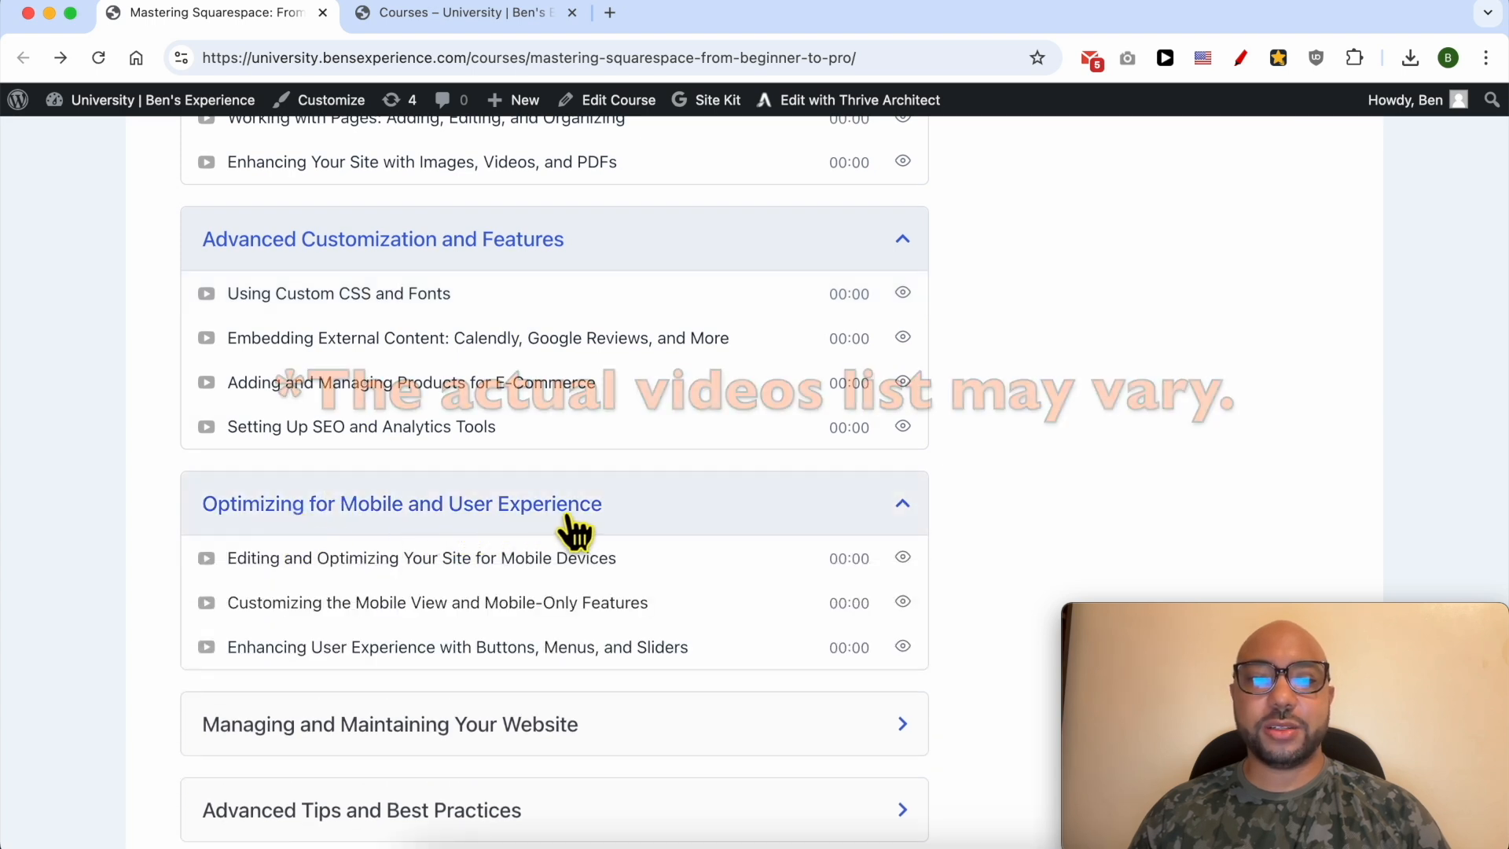
left_click(388, 724)
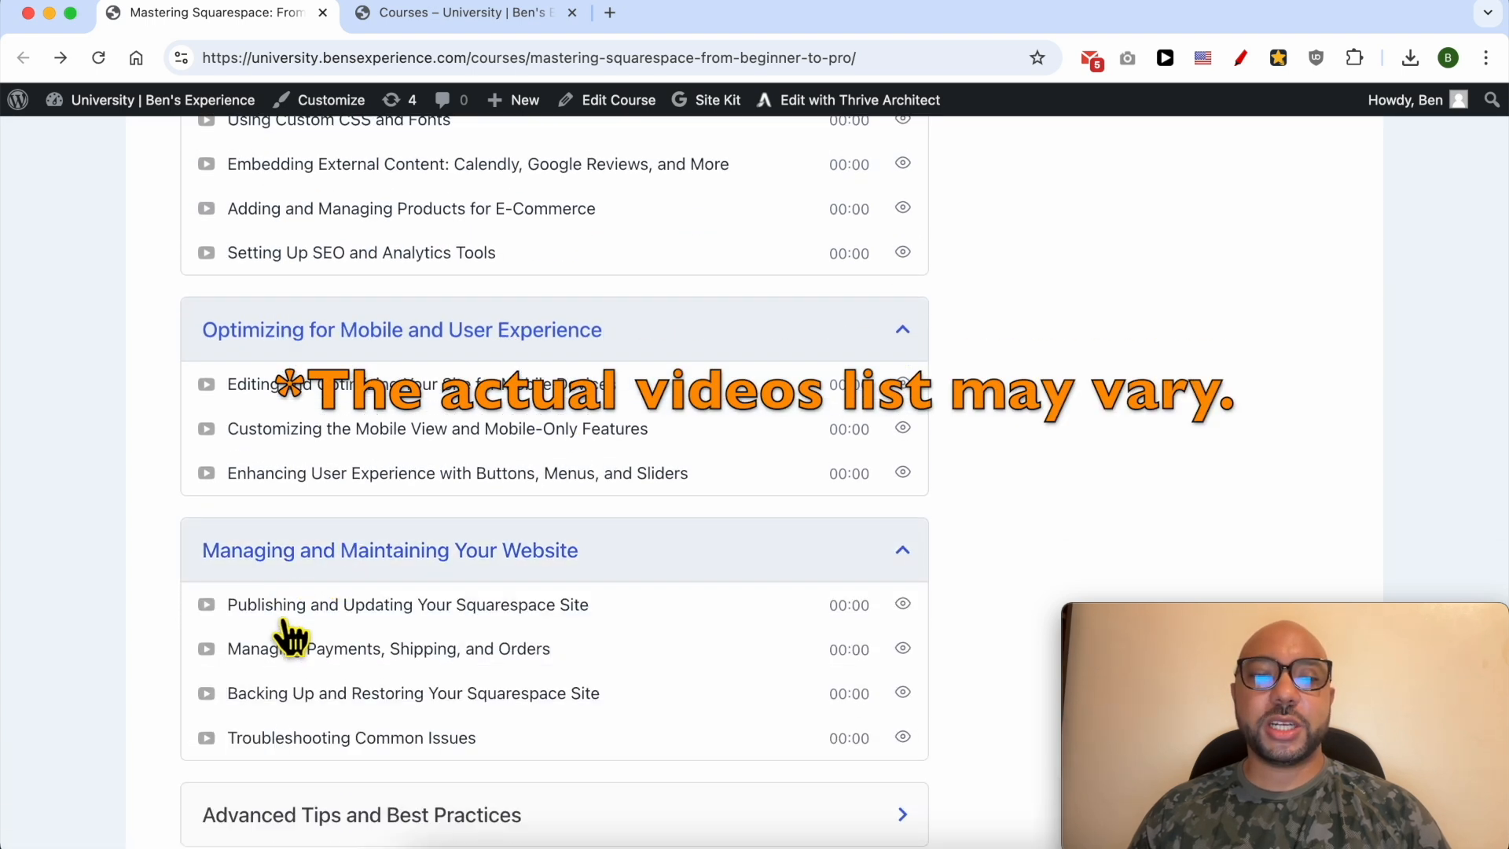
scroll("down", 3)
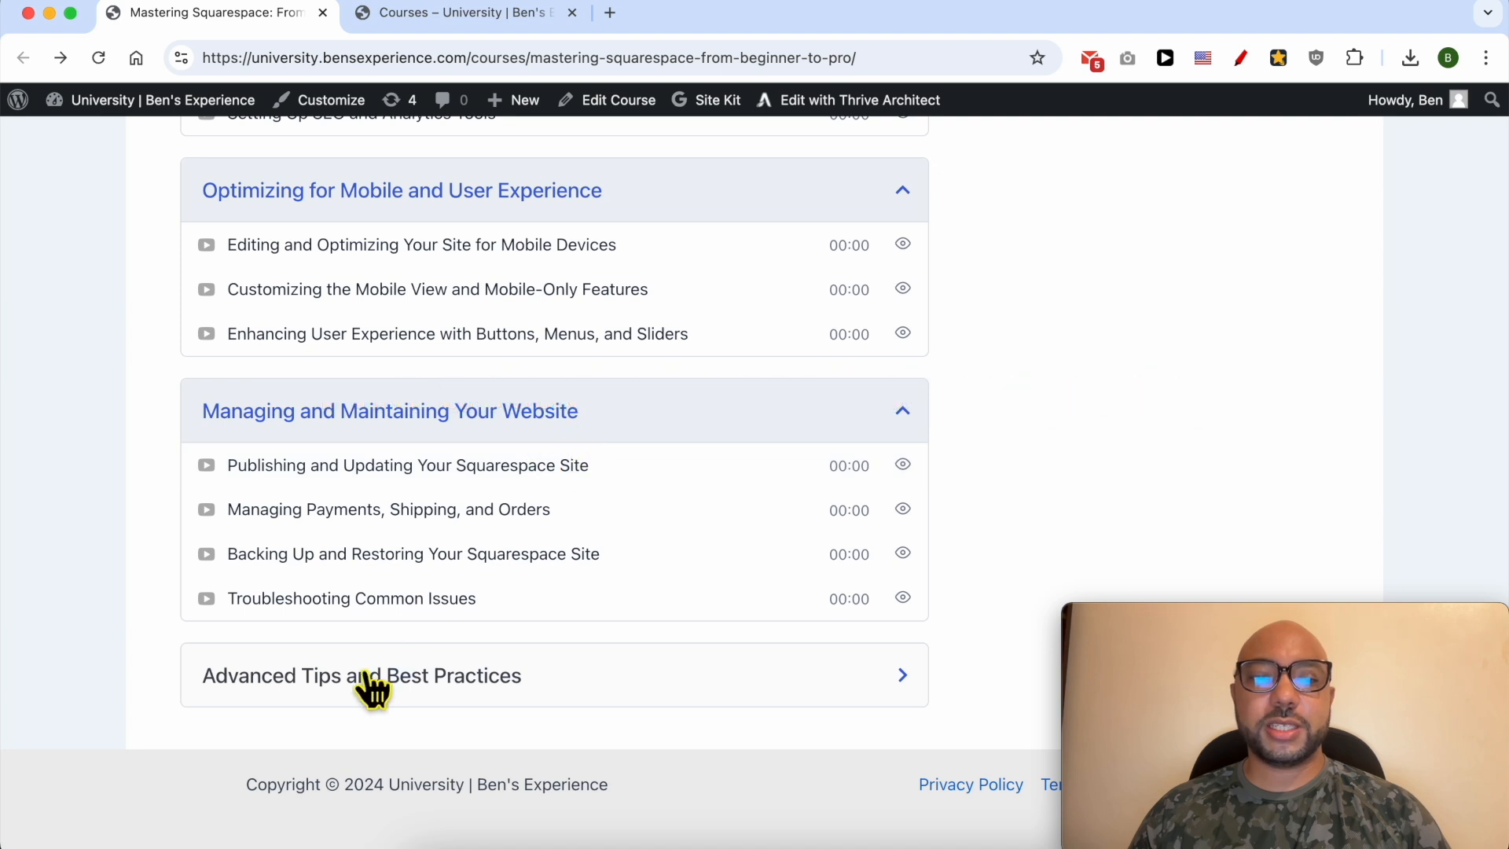
left_click(361, 674)
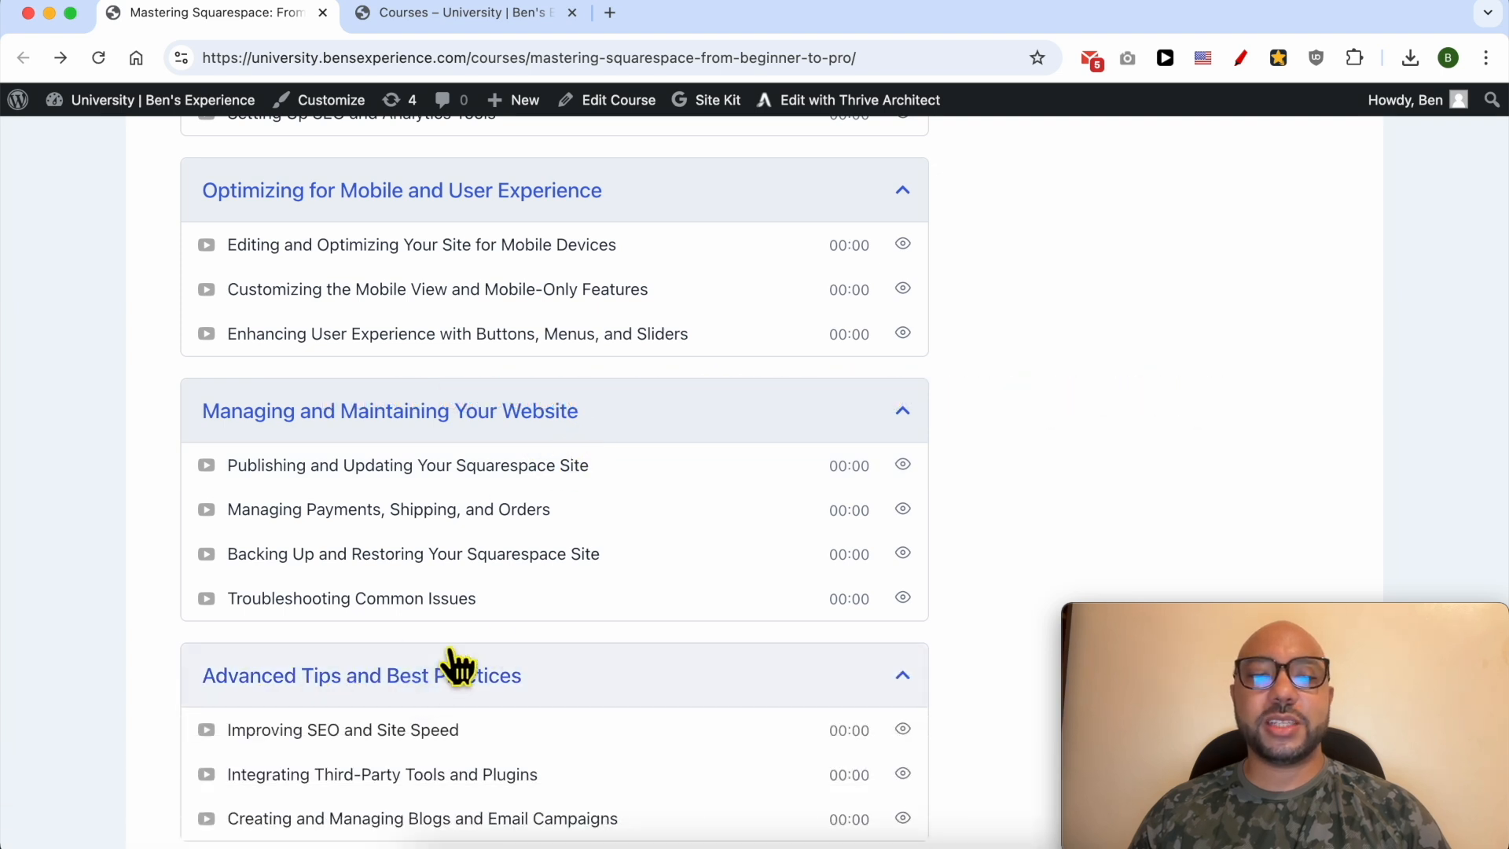
scroll("up", 3)
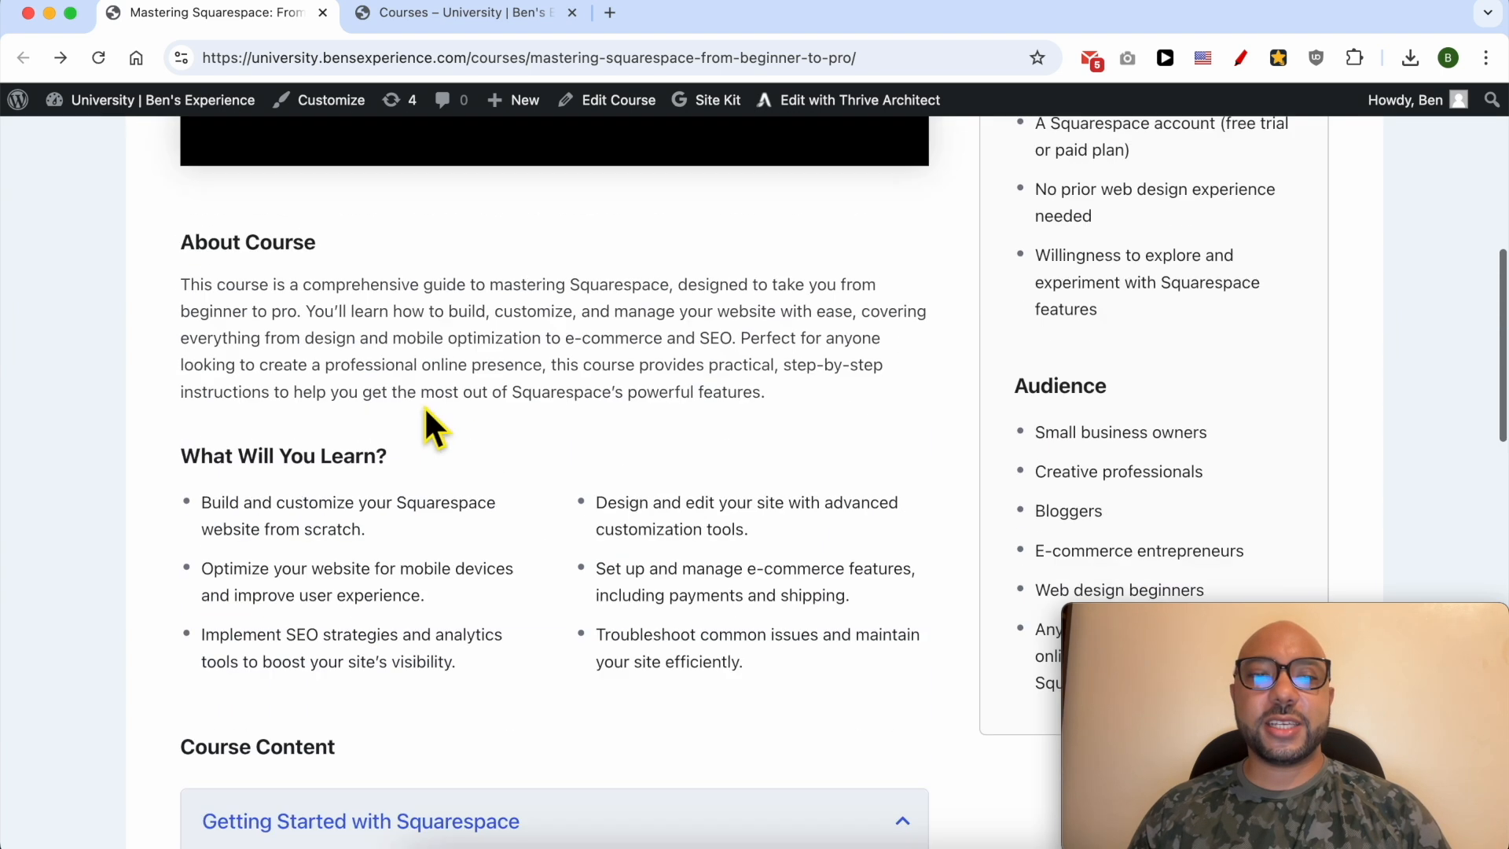
scroll("up", 3)
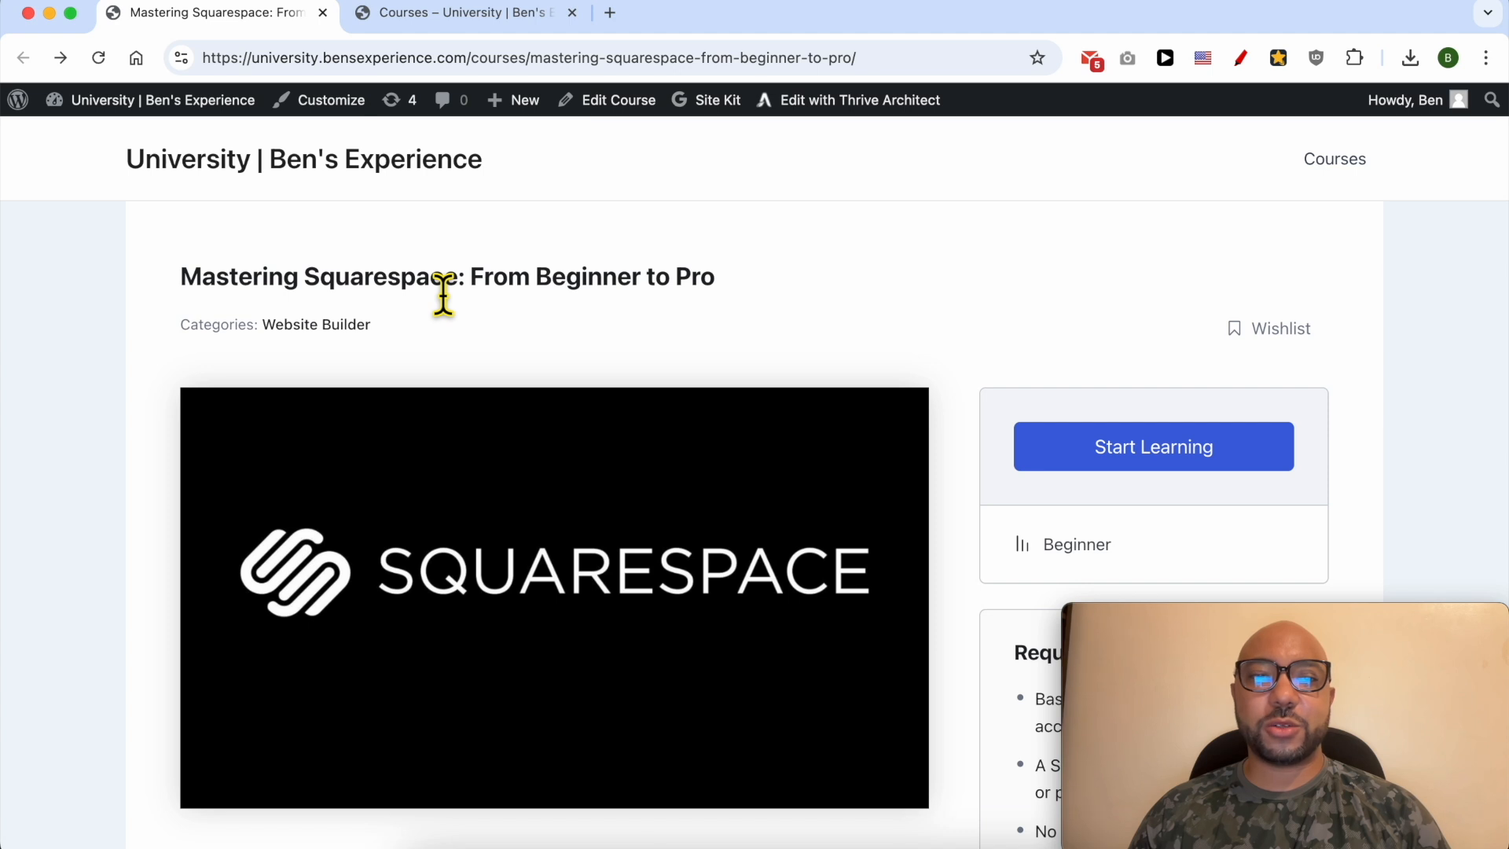
Step: Show the Courses catalogue and look through the grid of course cards
left_click(462, 12)
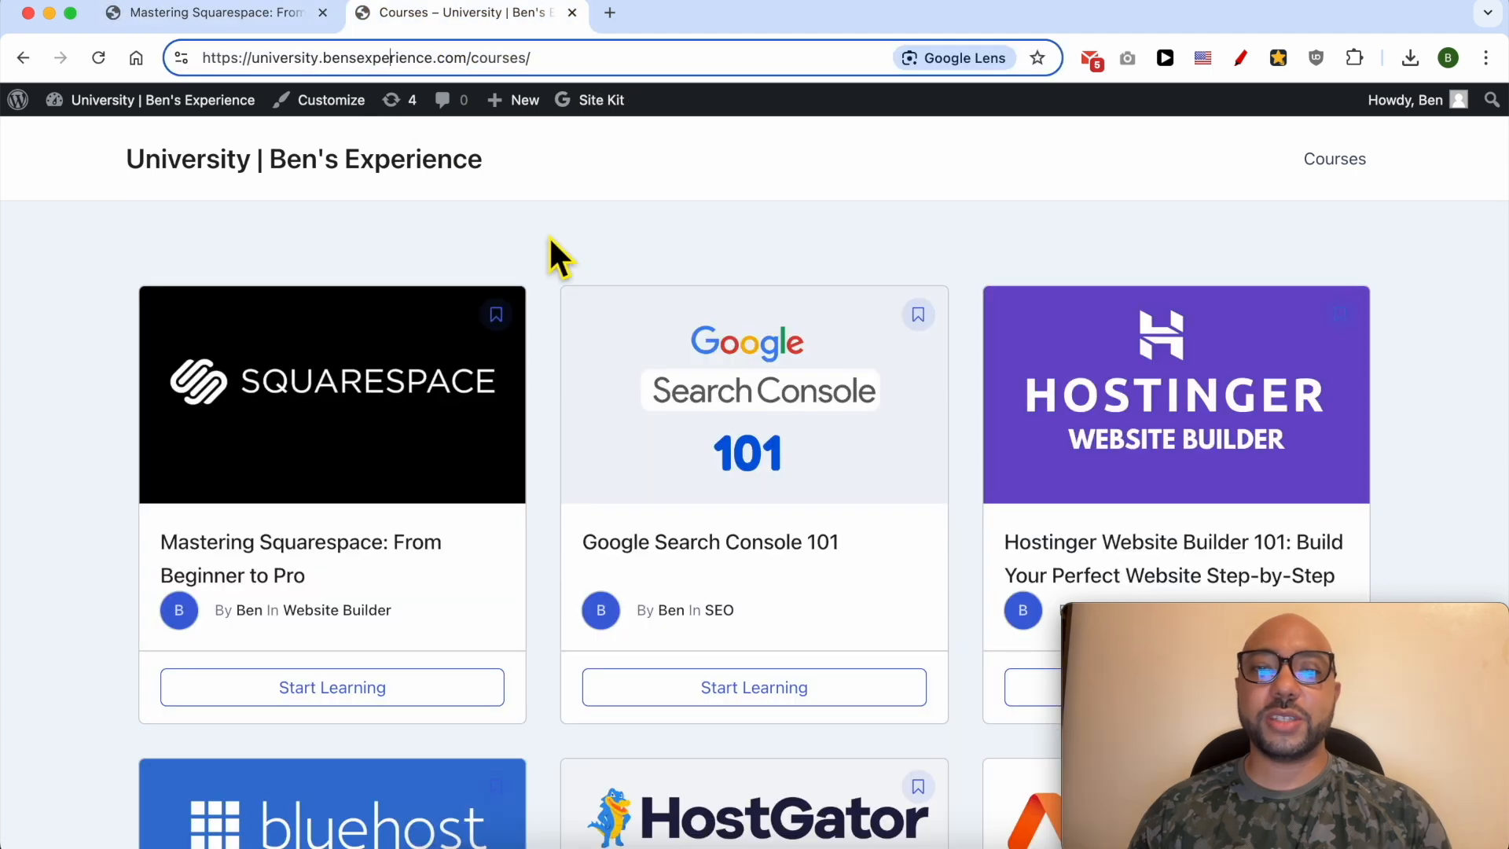
scroll("down", 3)
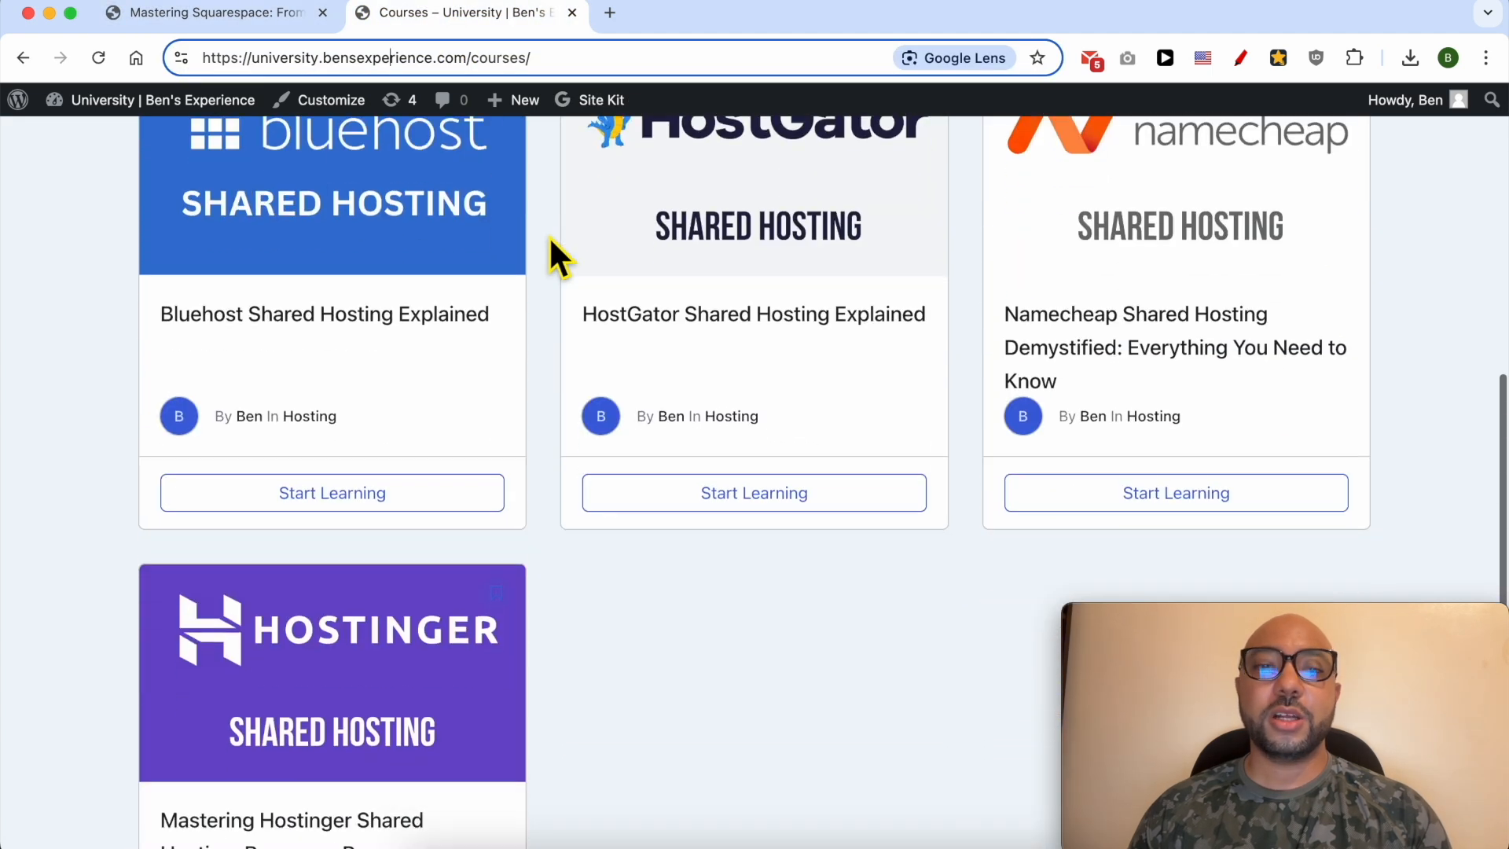
scroll("down", 3)
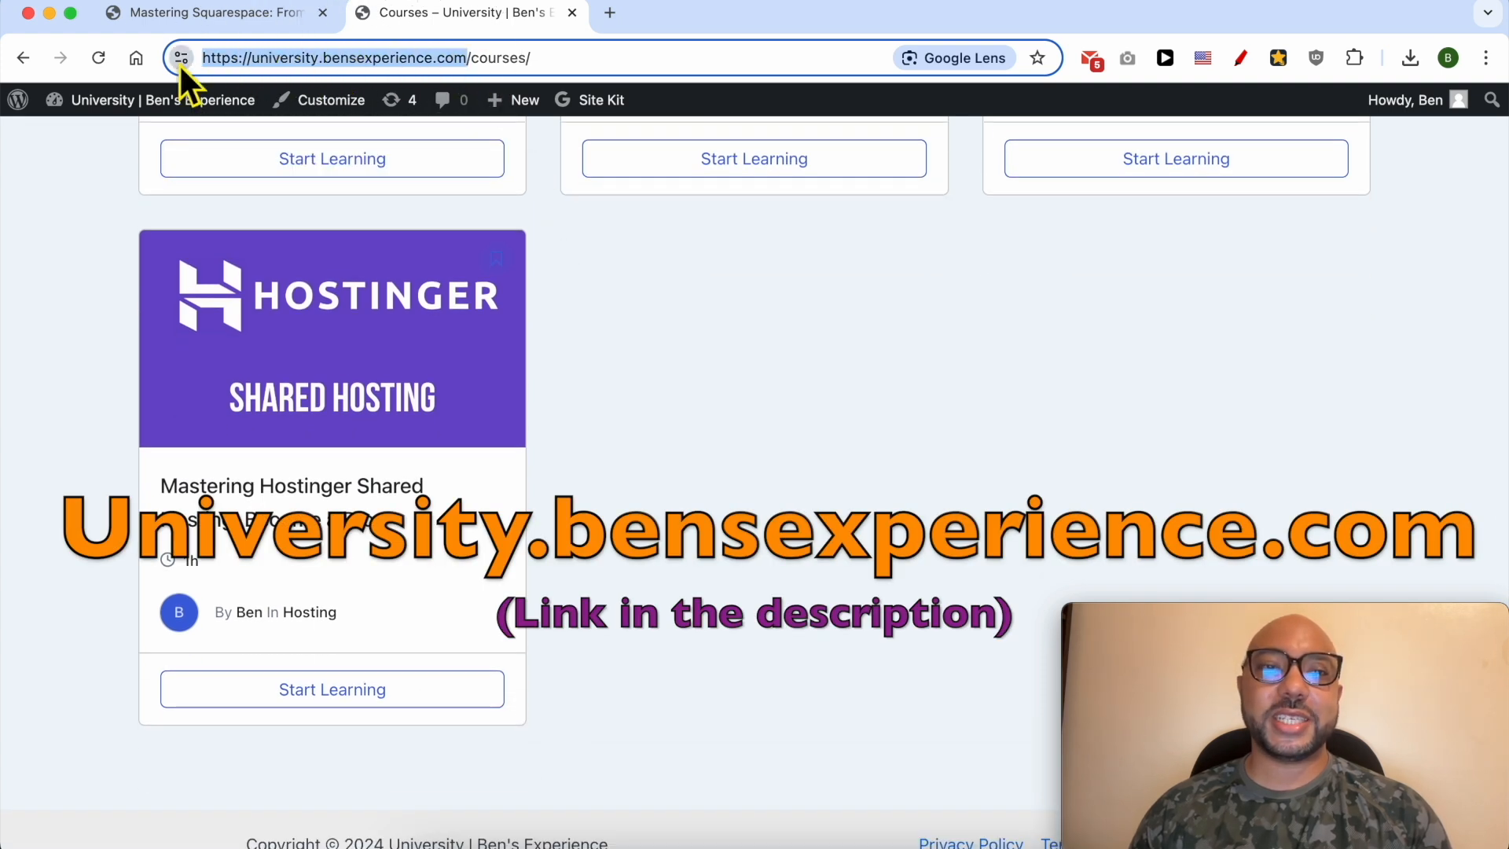
mouse_move(179, 58)
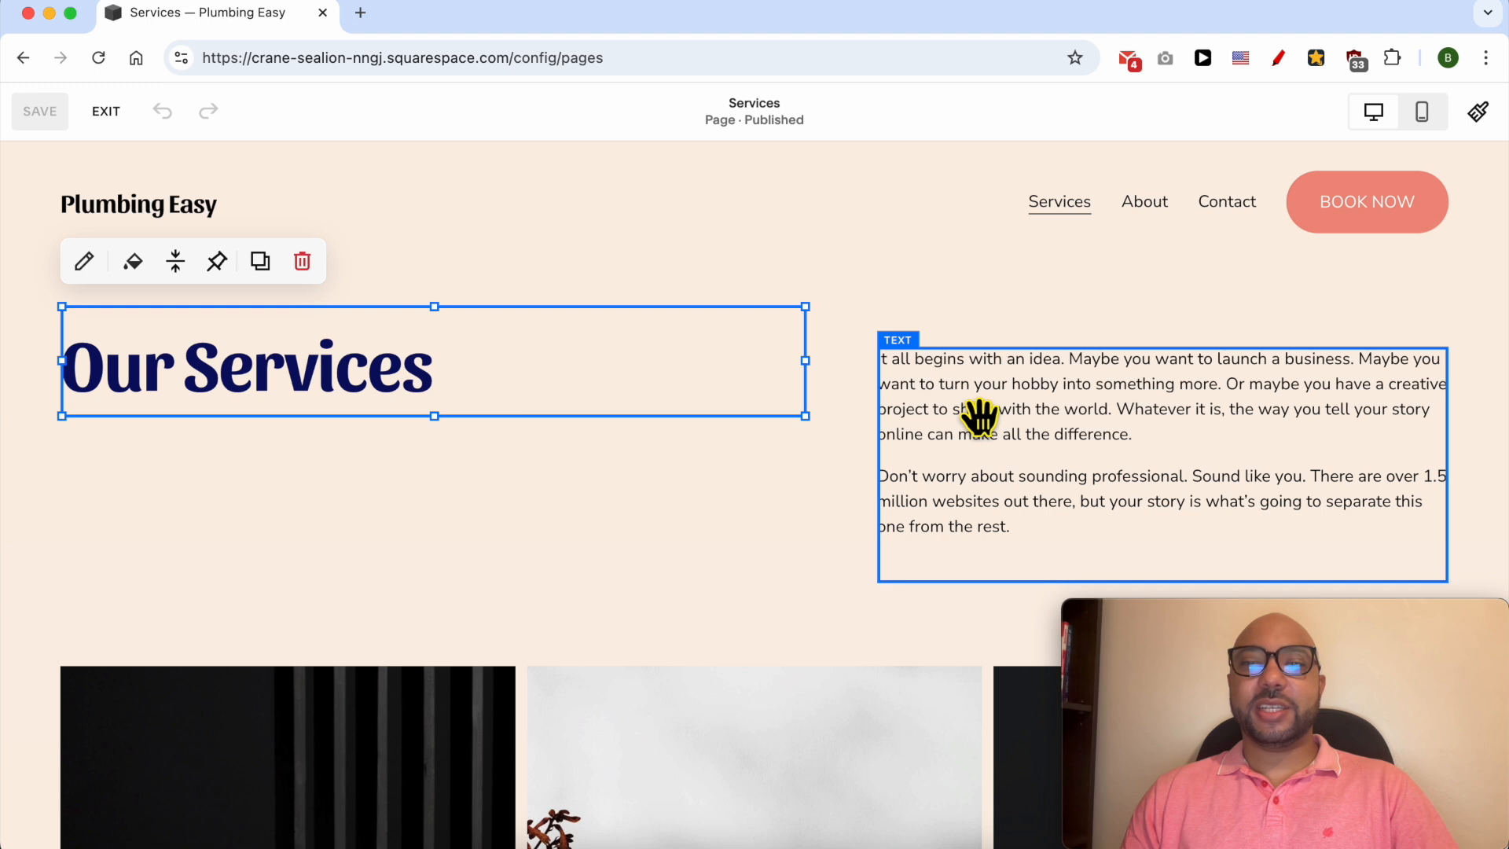
scroll("down", 3)
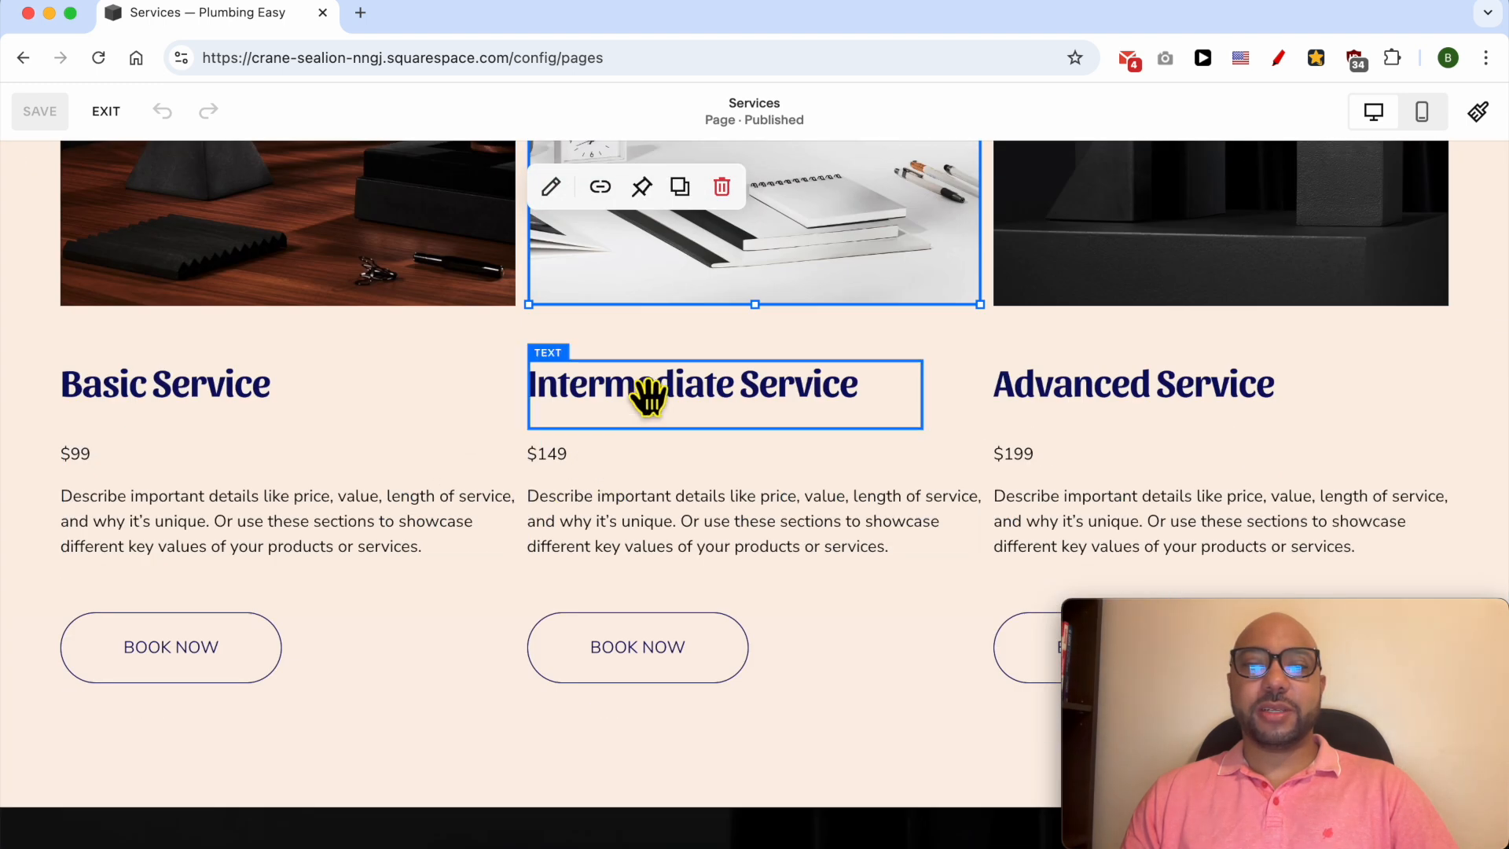
left_click(637, 646)
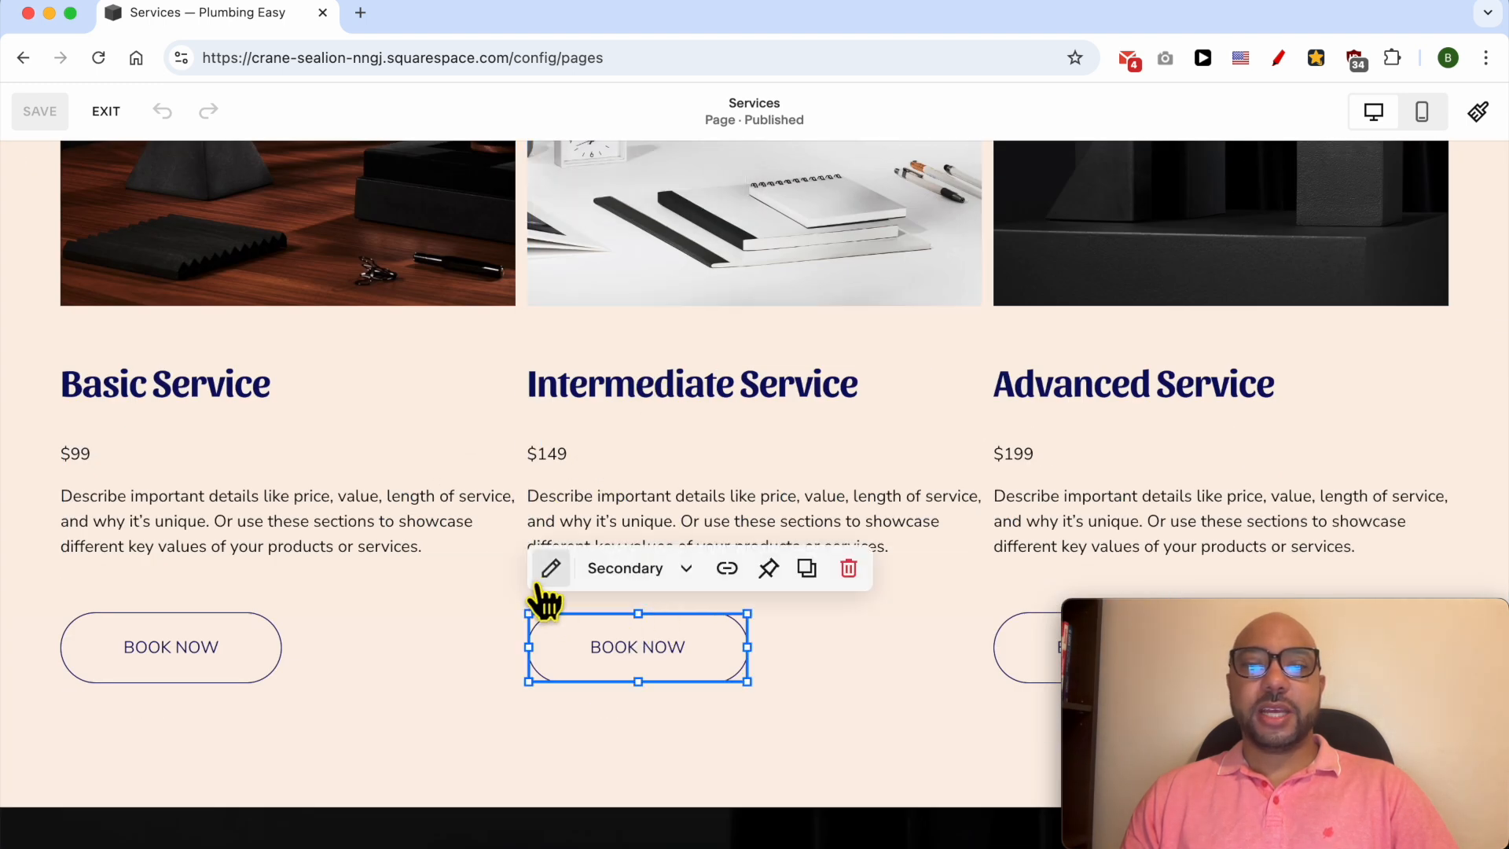
left_click(550, 567)
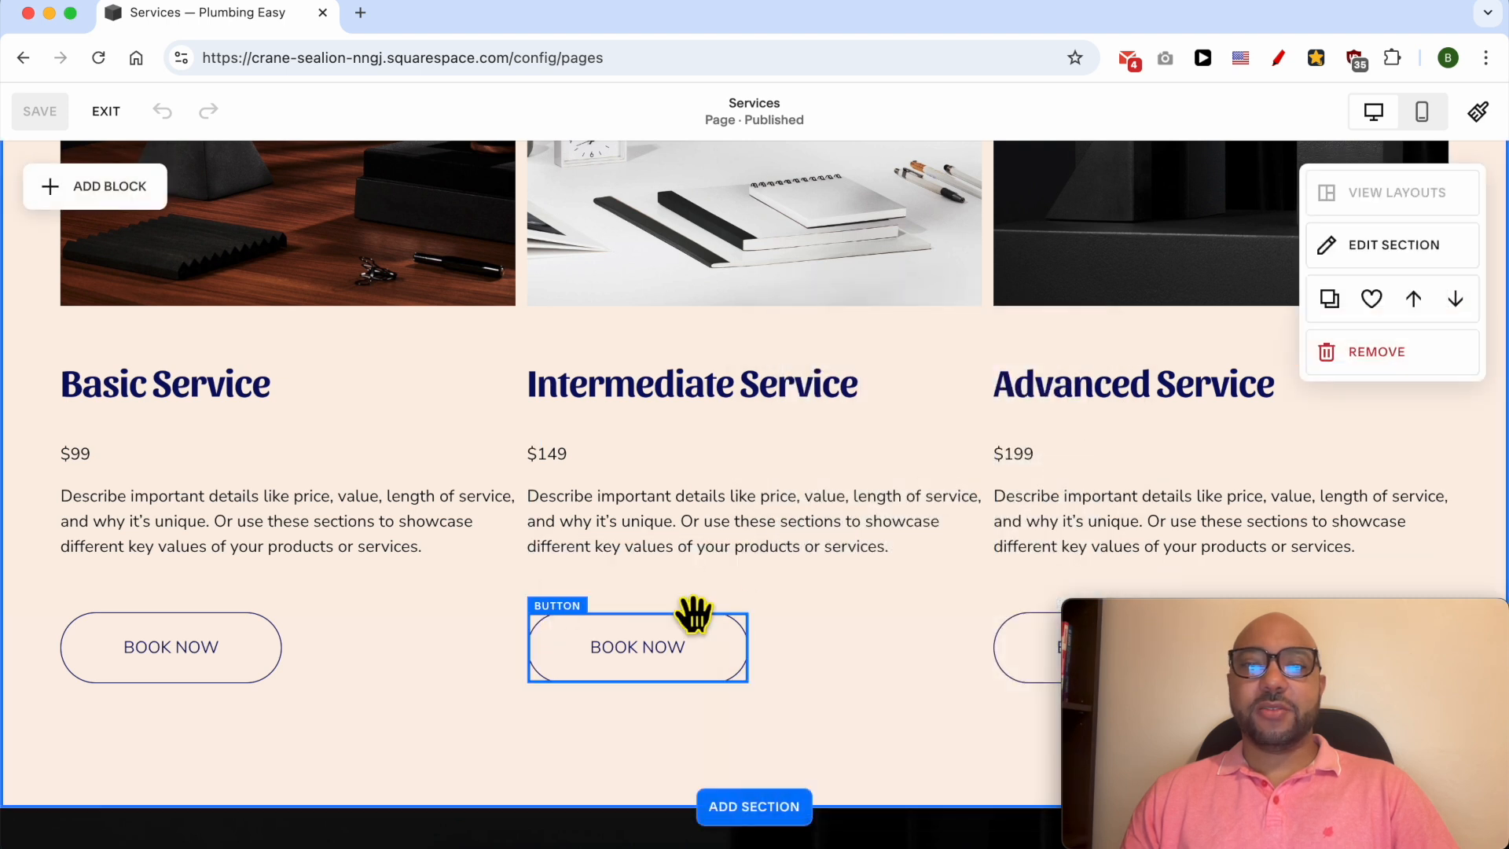
scroll("up", 3)
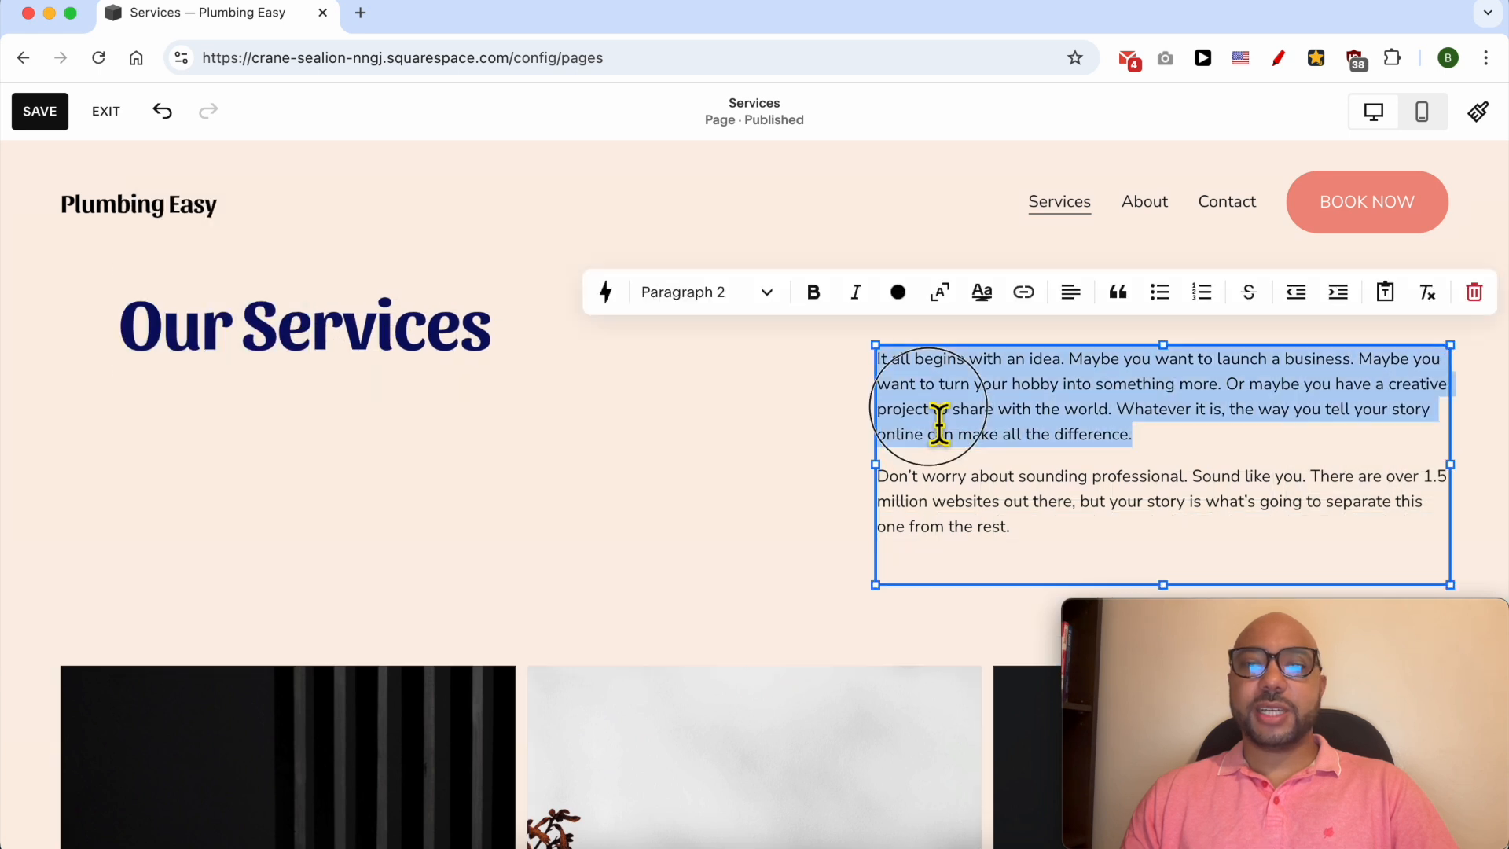
mouse_move(989, 404)
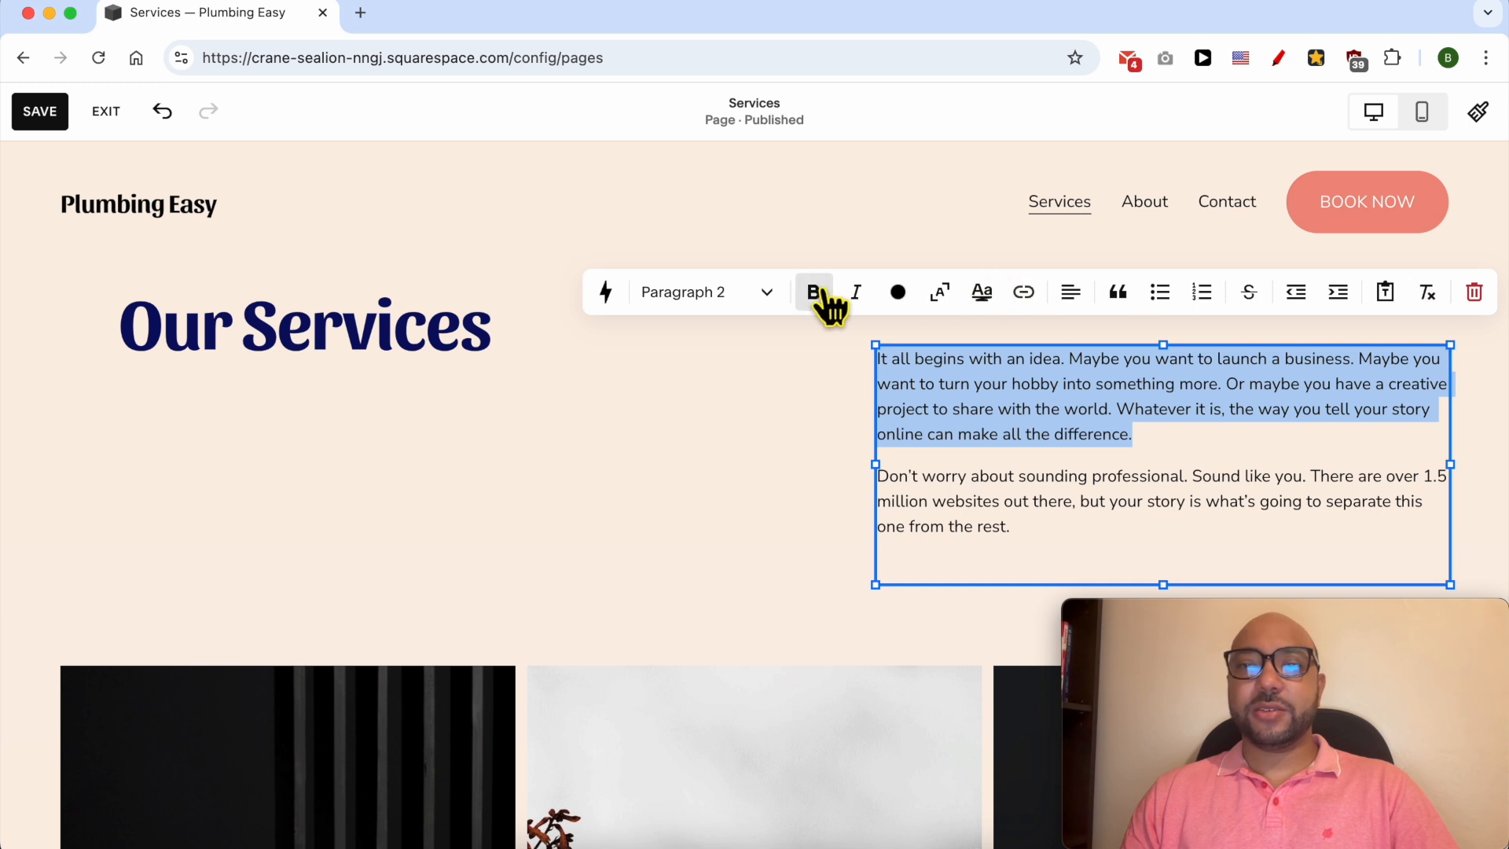
mouse_move(1341, 313)
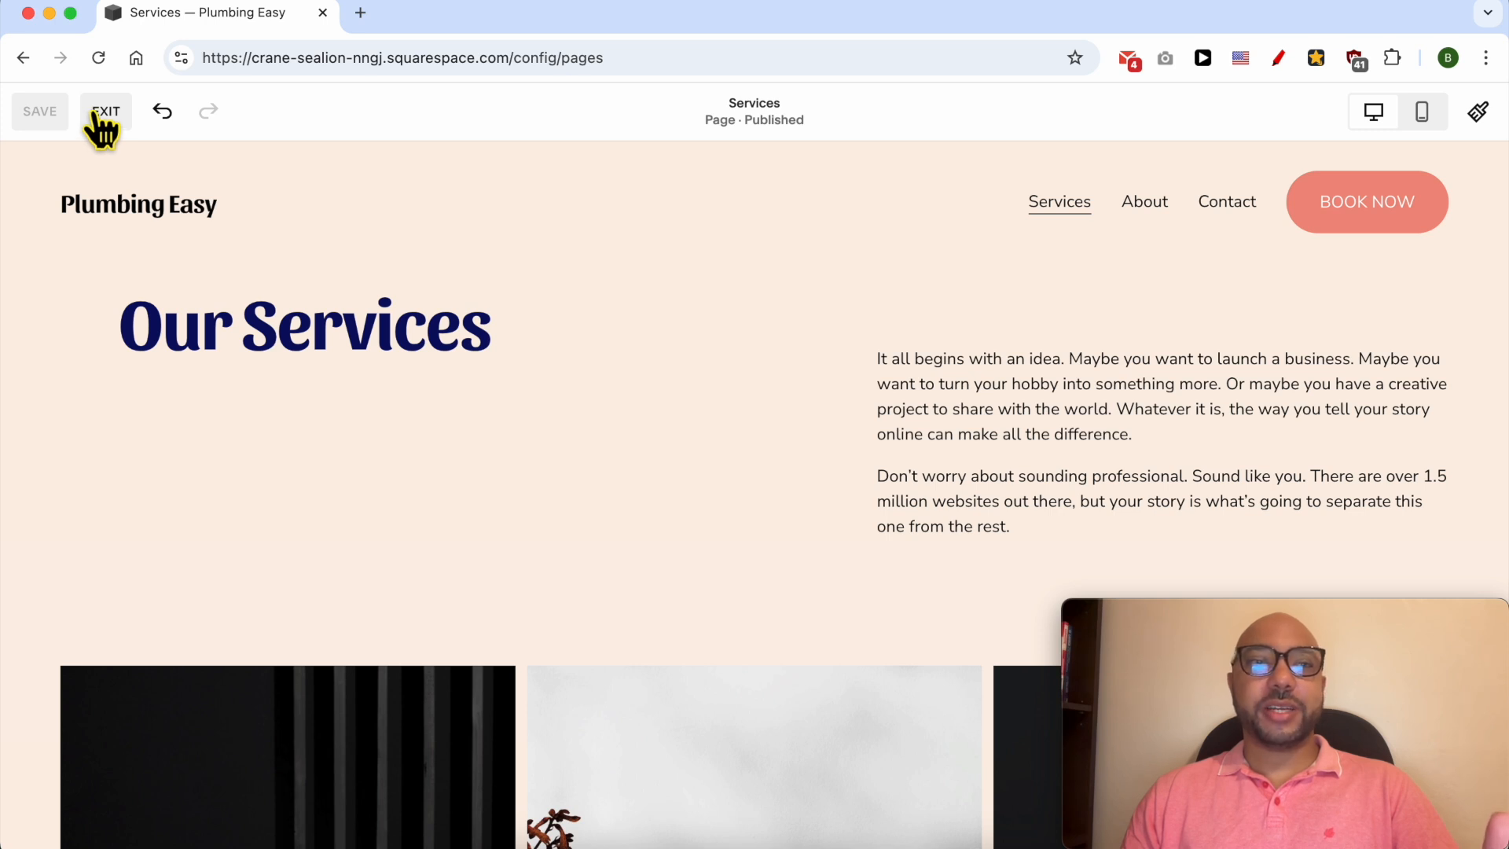
Step: Exit the editor and look over the live Plumbing Easy Services page
left_click(105, 110)
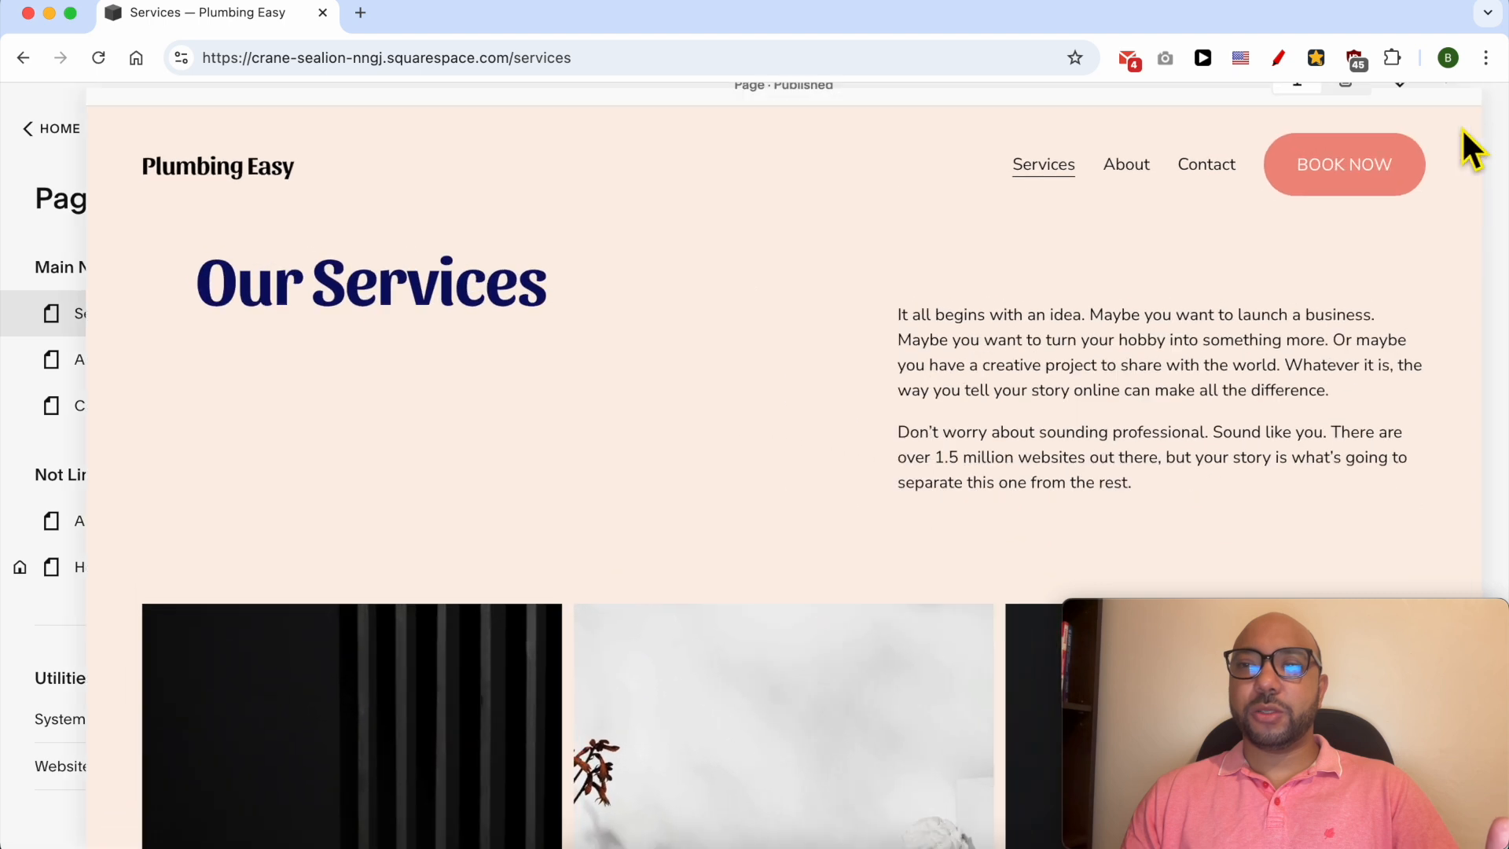
scroll("down", 3)
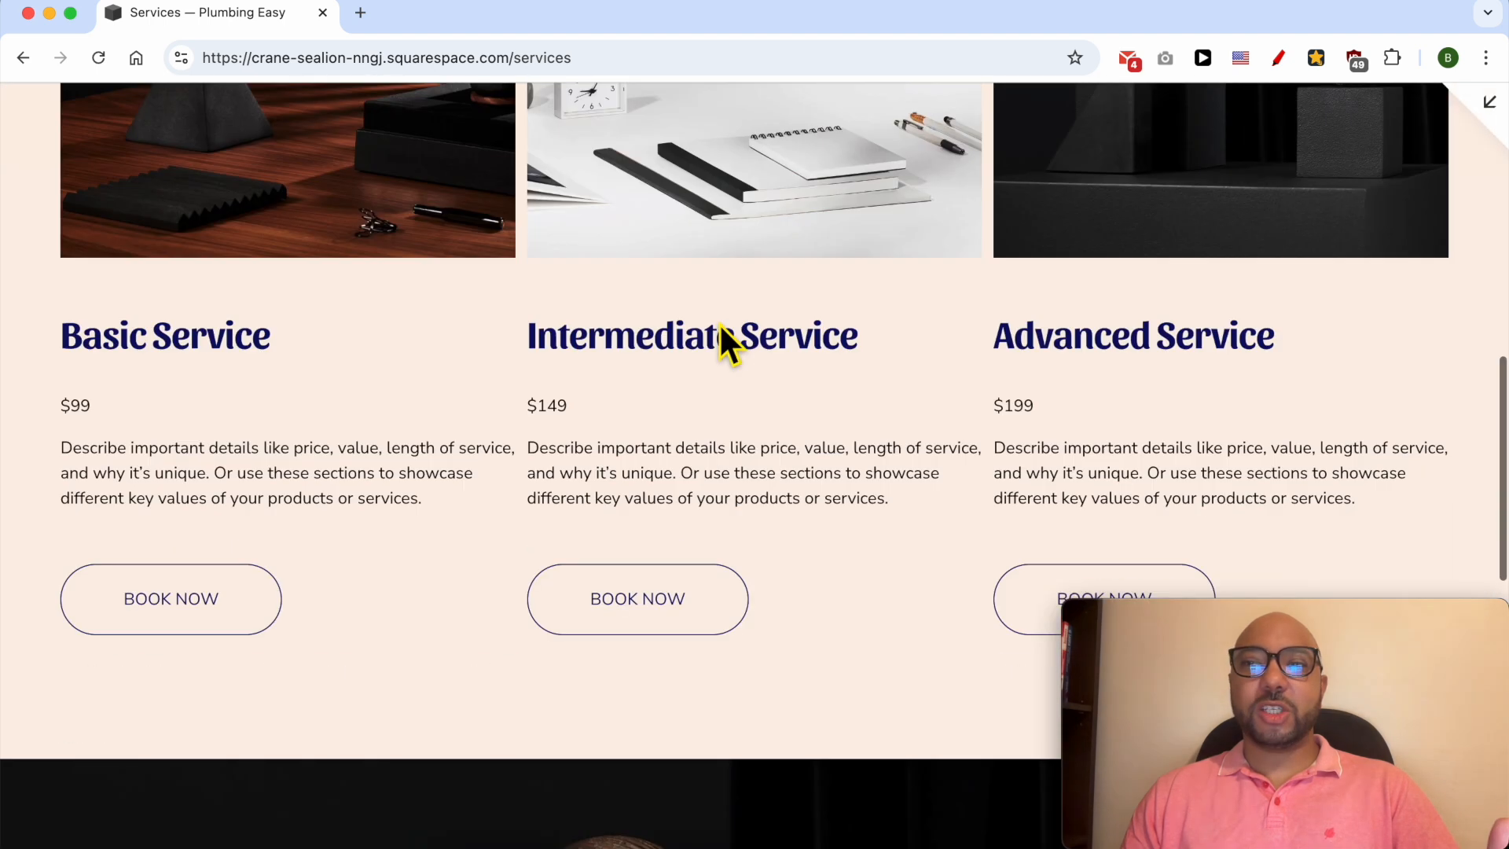
scroll("up", 3)
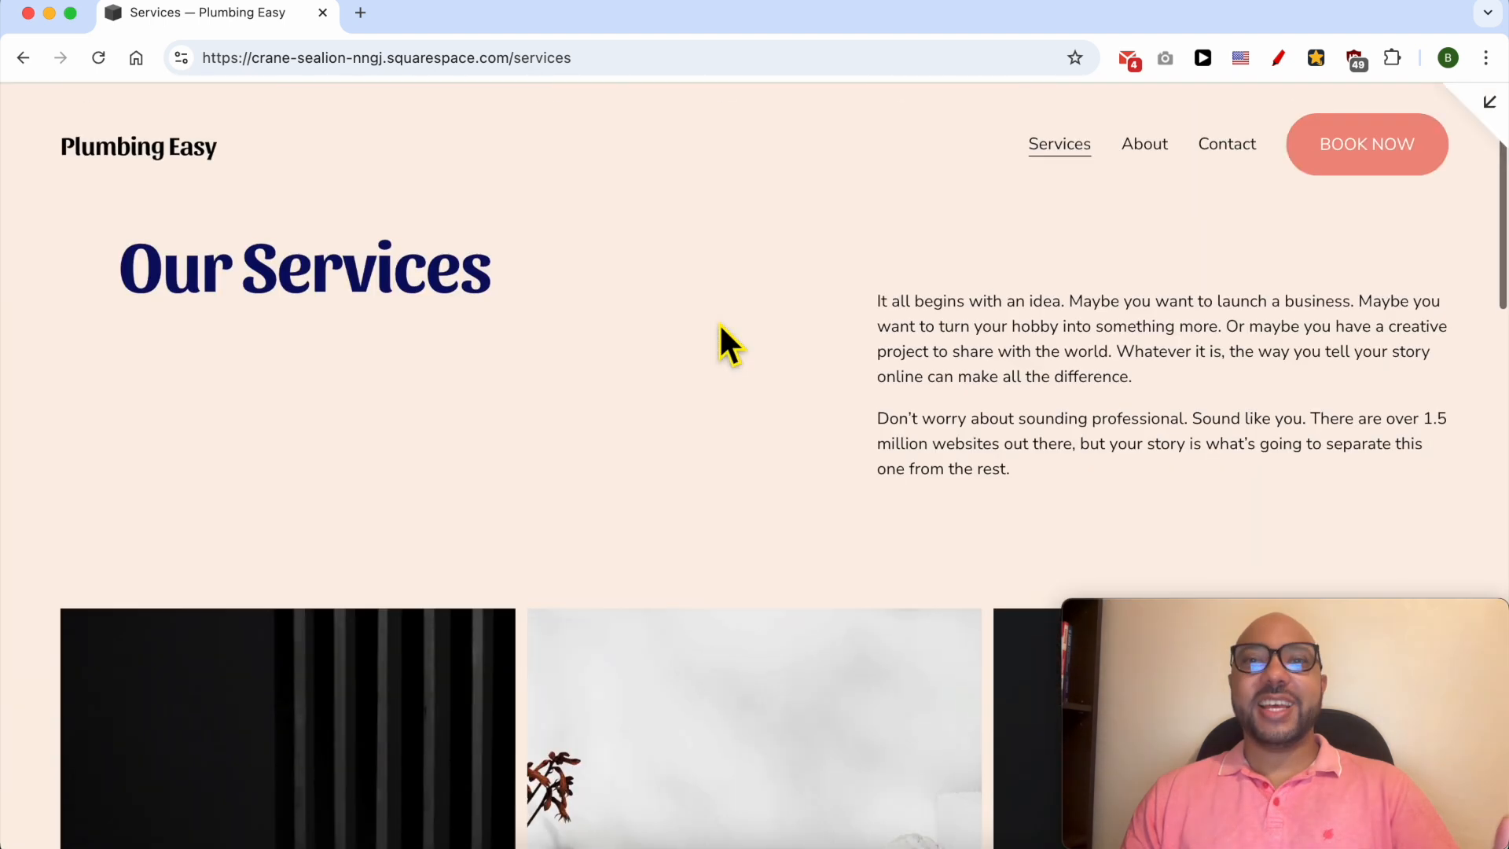